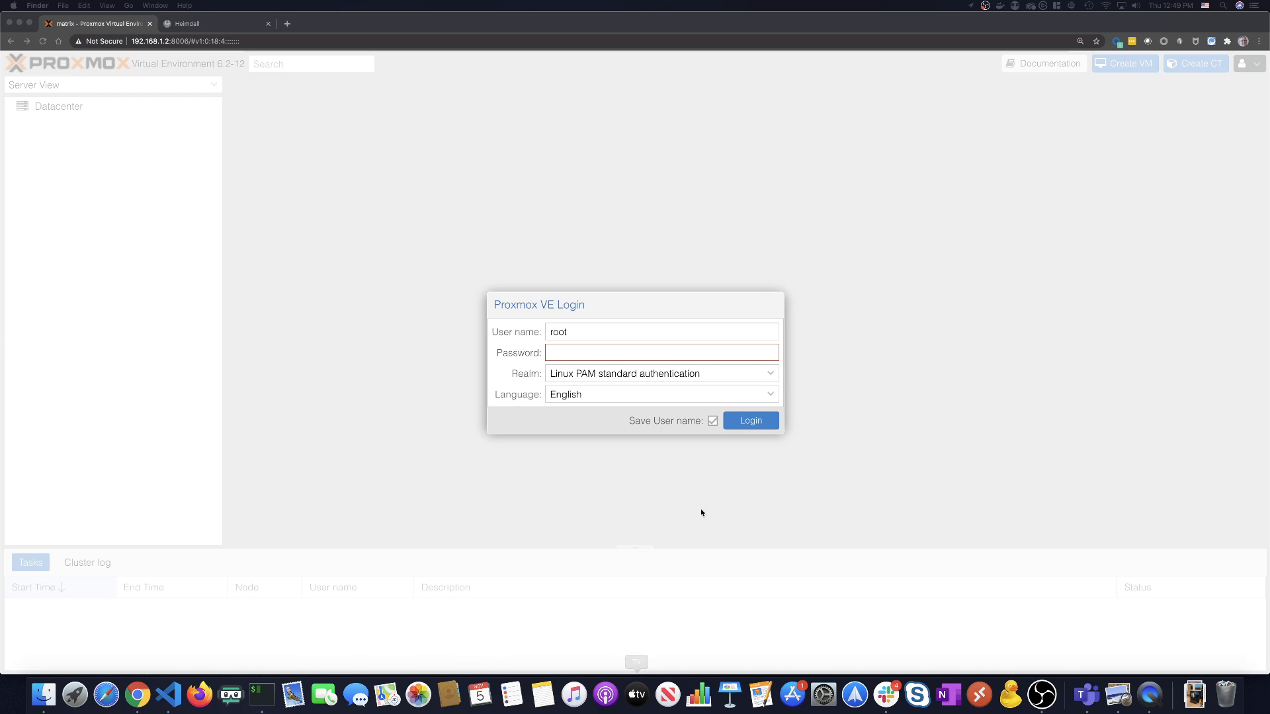
# Step: Enter the root password and sign in to the Proxmox VE web interface
pyautogui.click(662, 352)
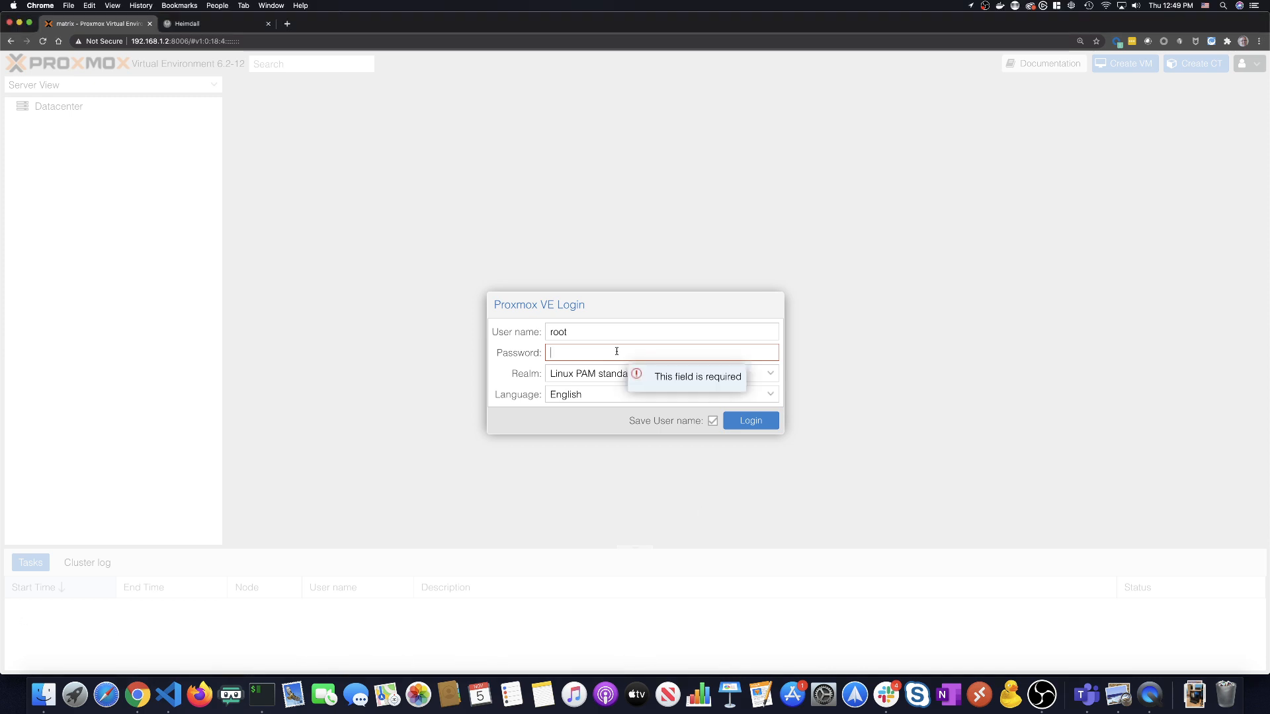
pyautogui.write('password')
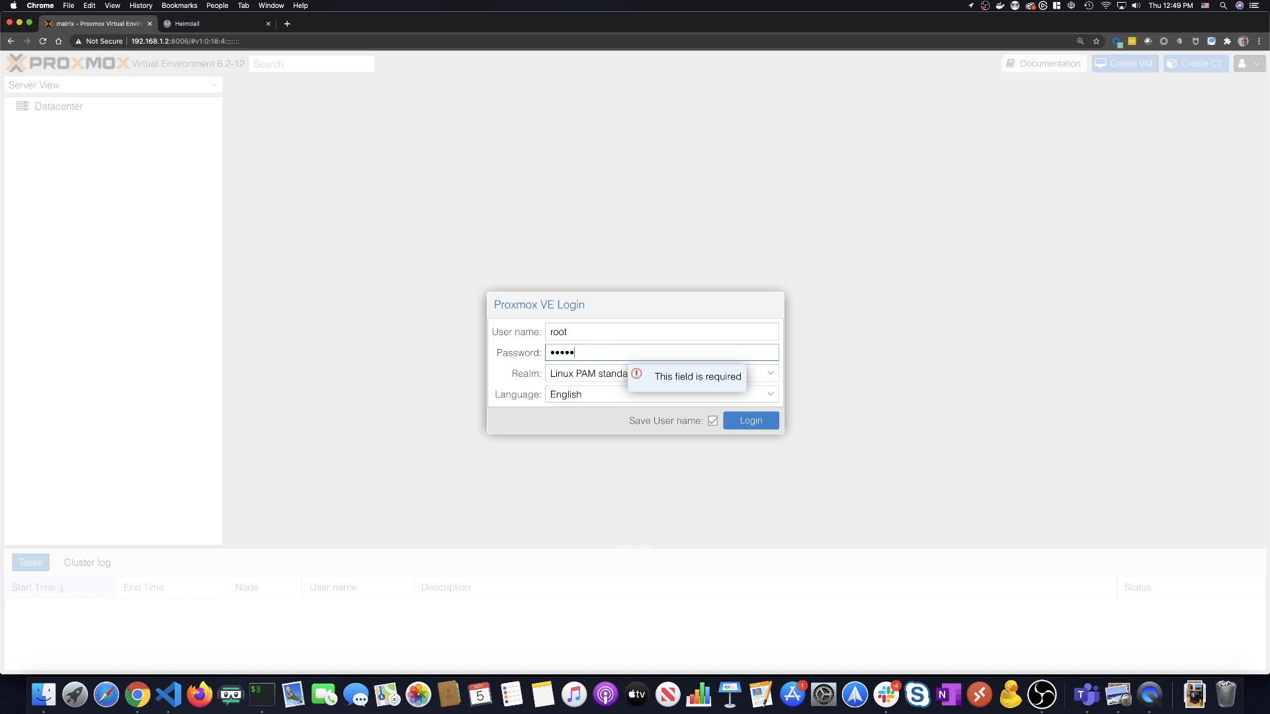
pyautogui.click(749, 421)
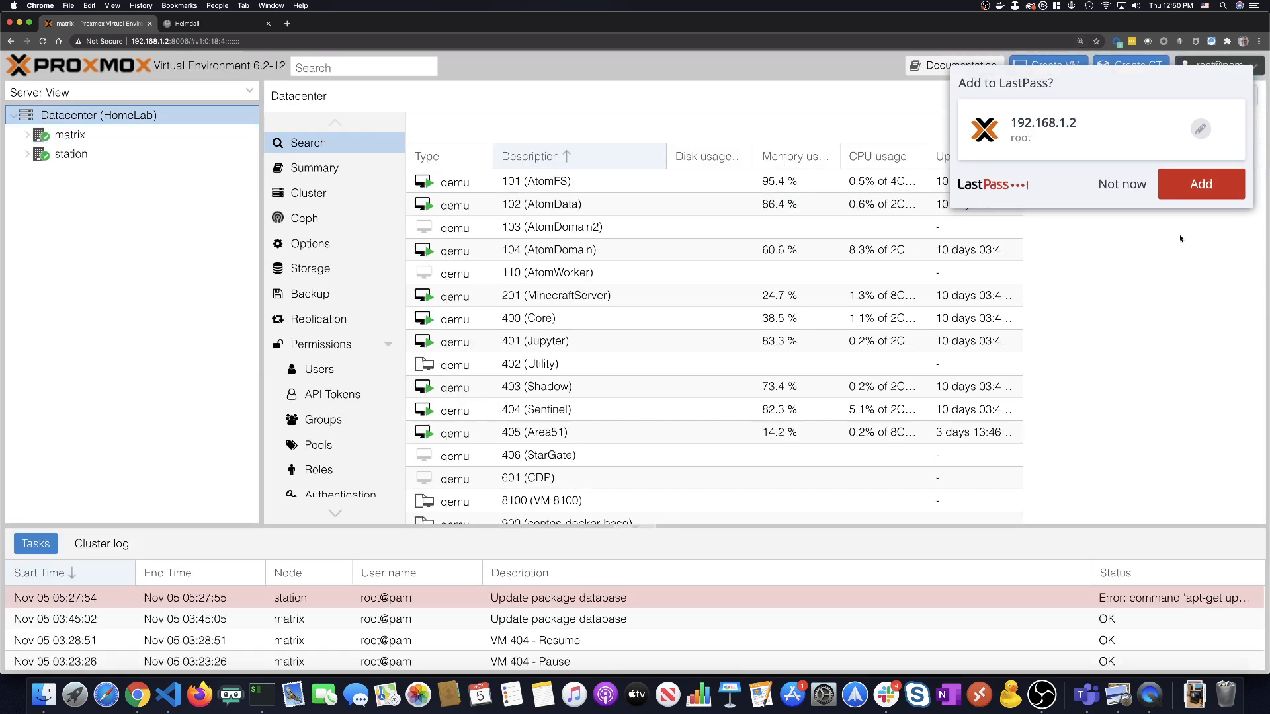
# Step: Dismiss the password-manager prompt and show the Datacenter's Storage list of pools and NFS shares
pyautogui.click(1121, 184)
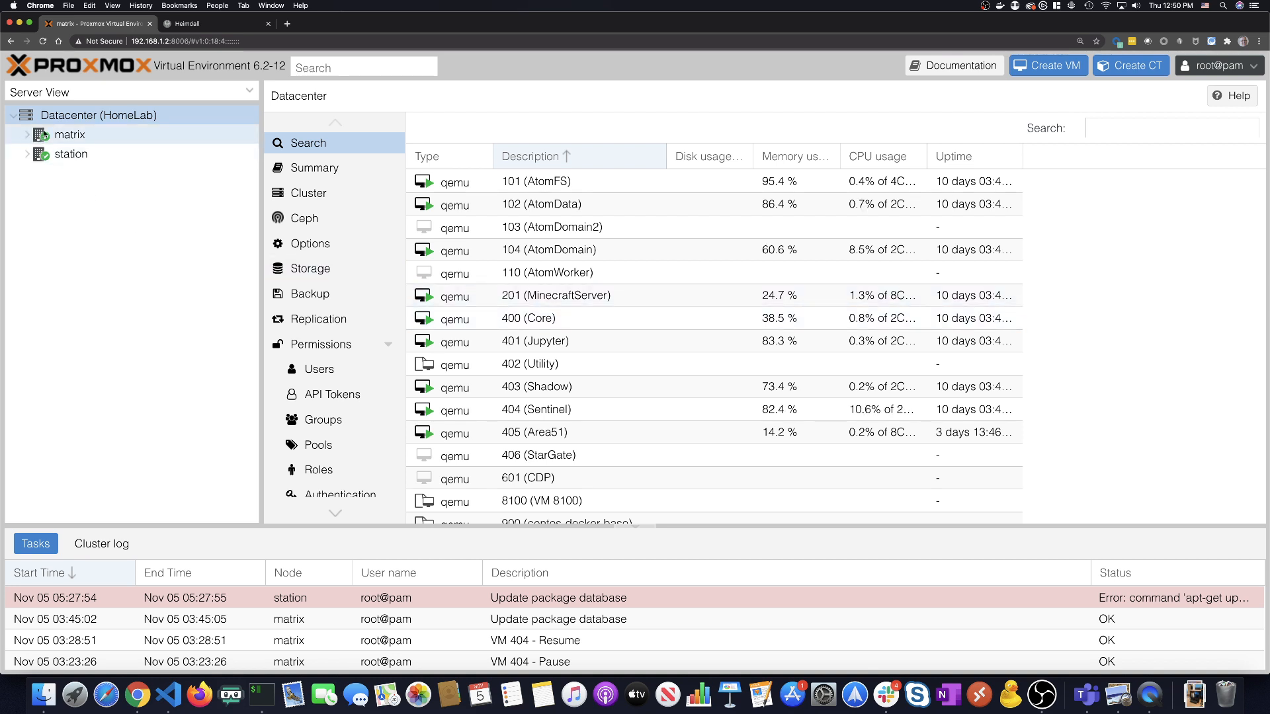
pyautogui.click(96, 114)
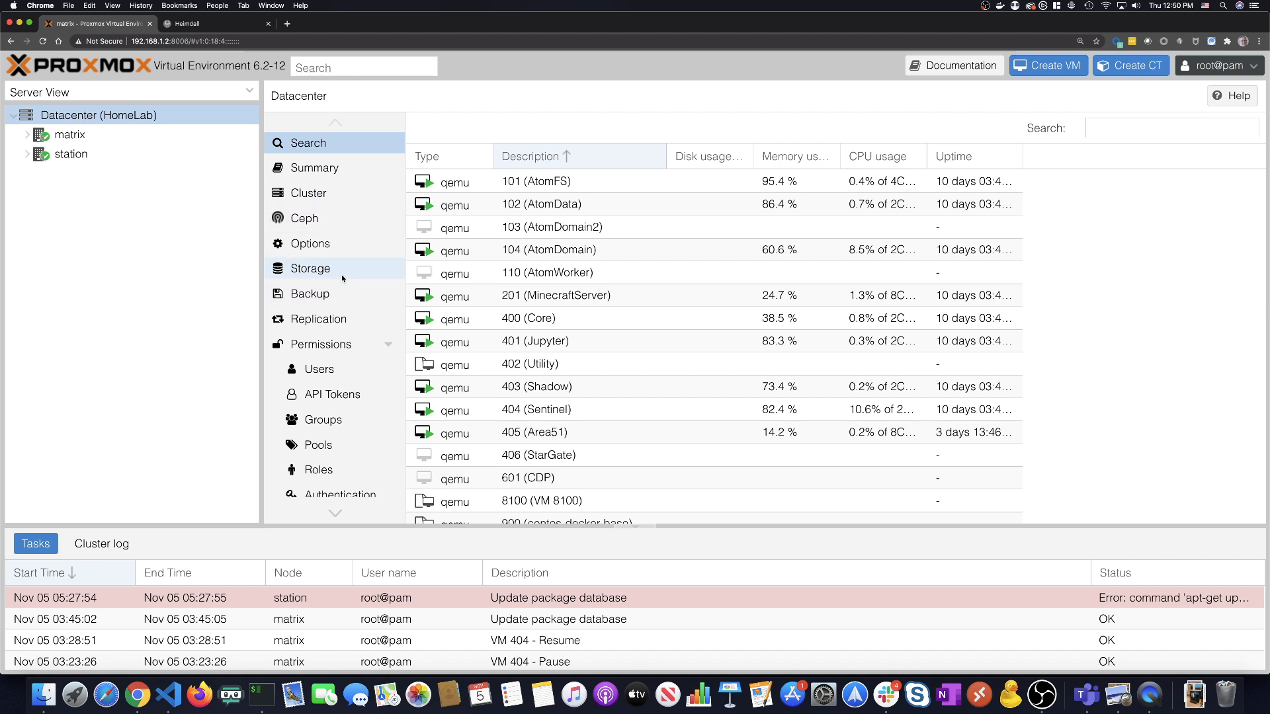
pyautogui.click(310, 269)
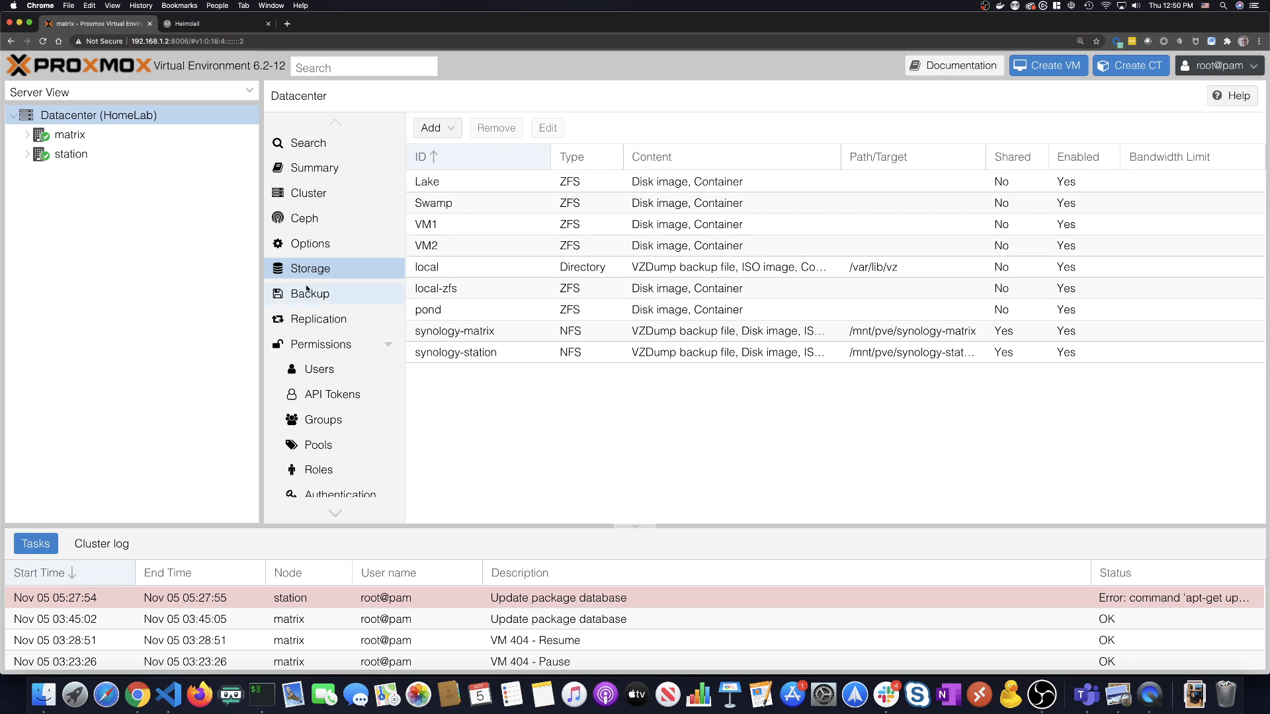
# Step: Show the Datacenter backup jobs and edit the existing synology-matrix job scheduled at 03:00
pyautogui.click(310, 294)
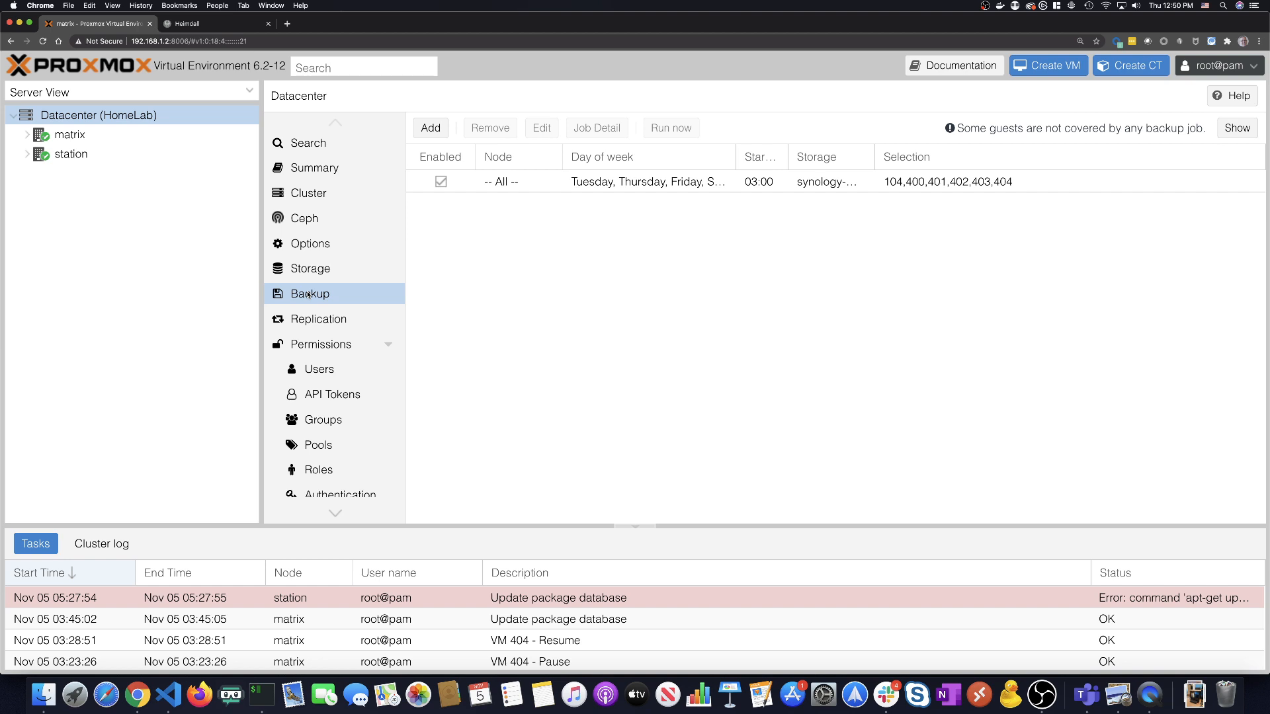
pyautogui.moveTo(750, 219)
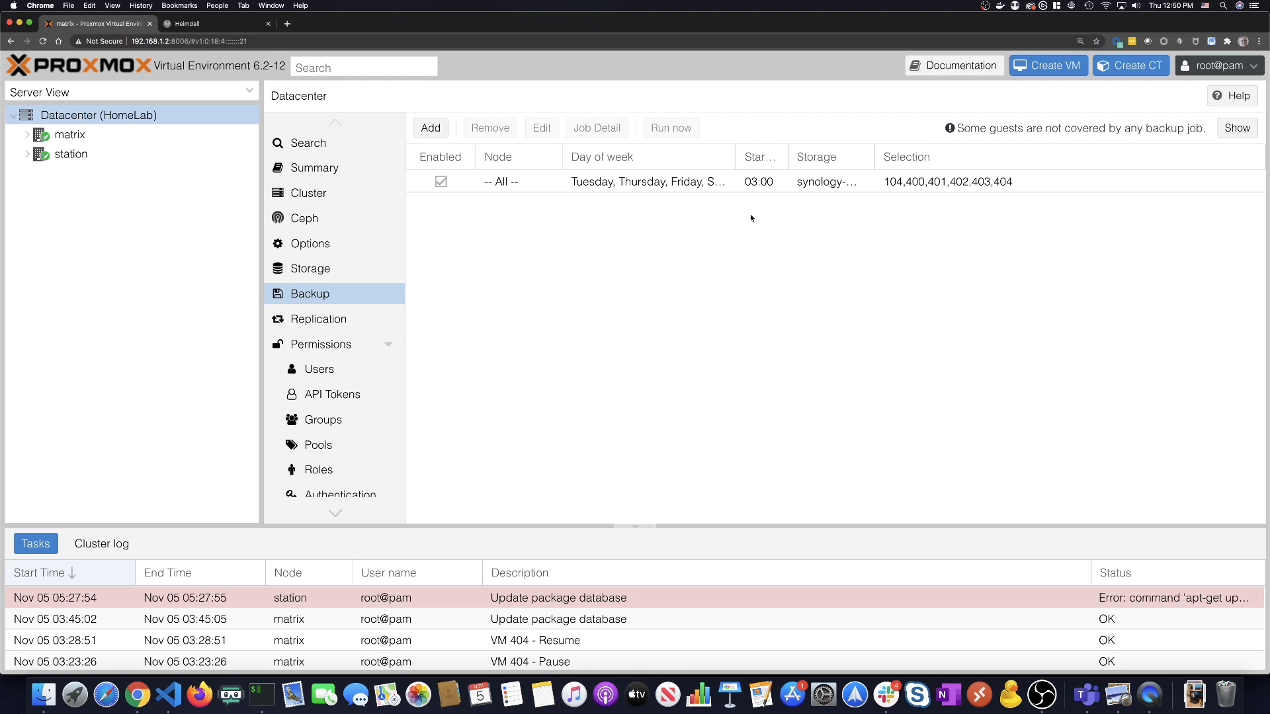
pyautogui.click(648, 181)
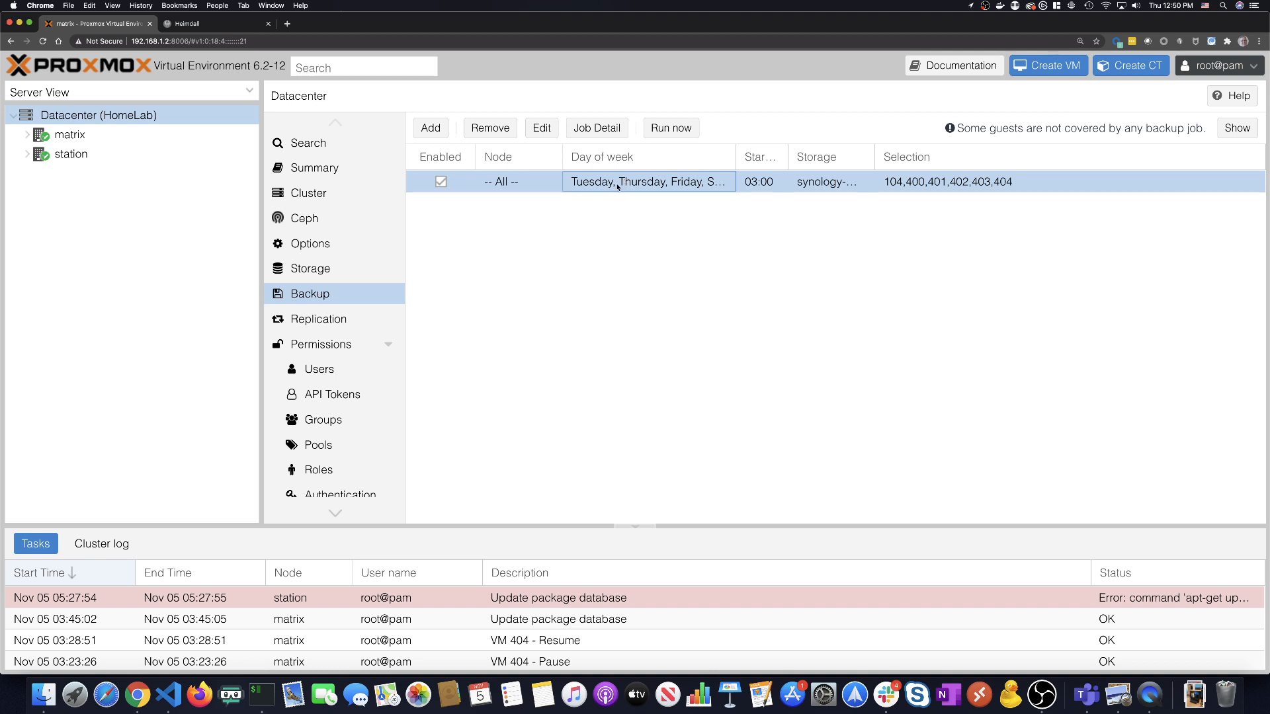
pyautogui.click(540, 129)
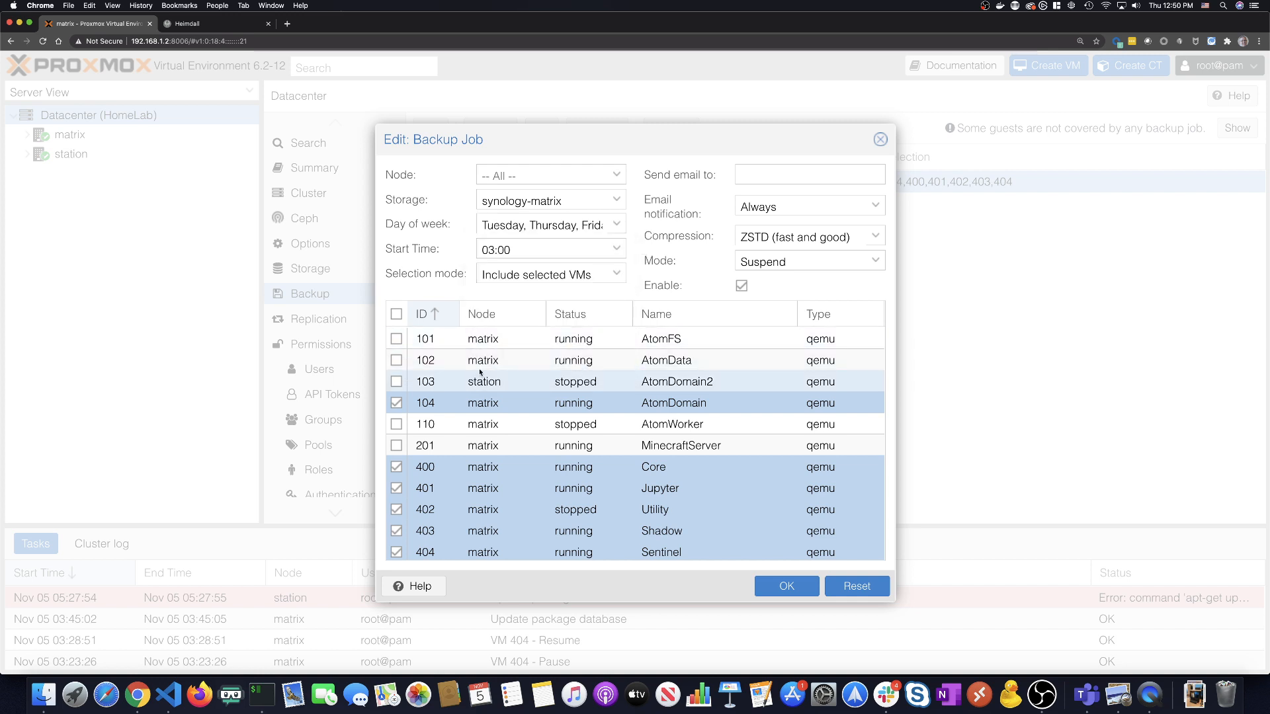
pyautogui.scroll(-3)
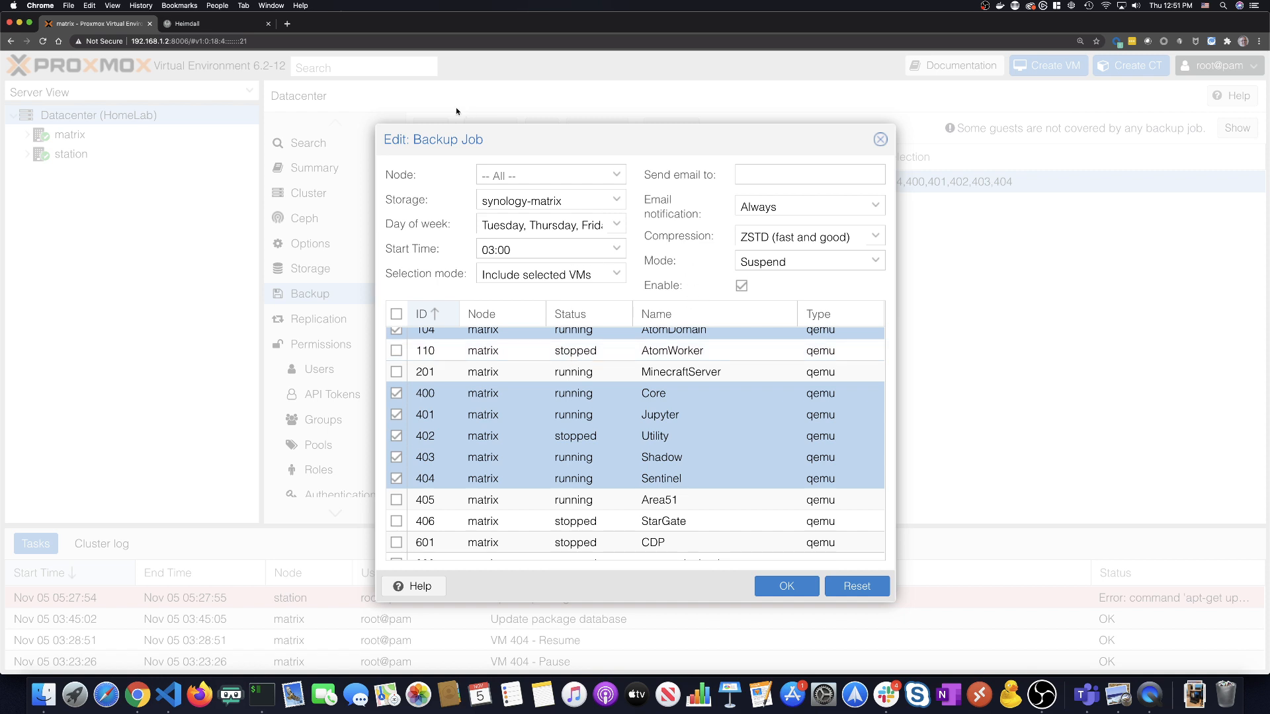
pyautogui.moveTo(868, 133)
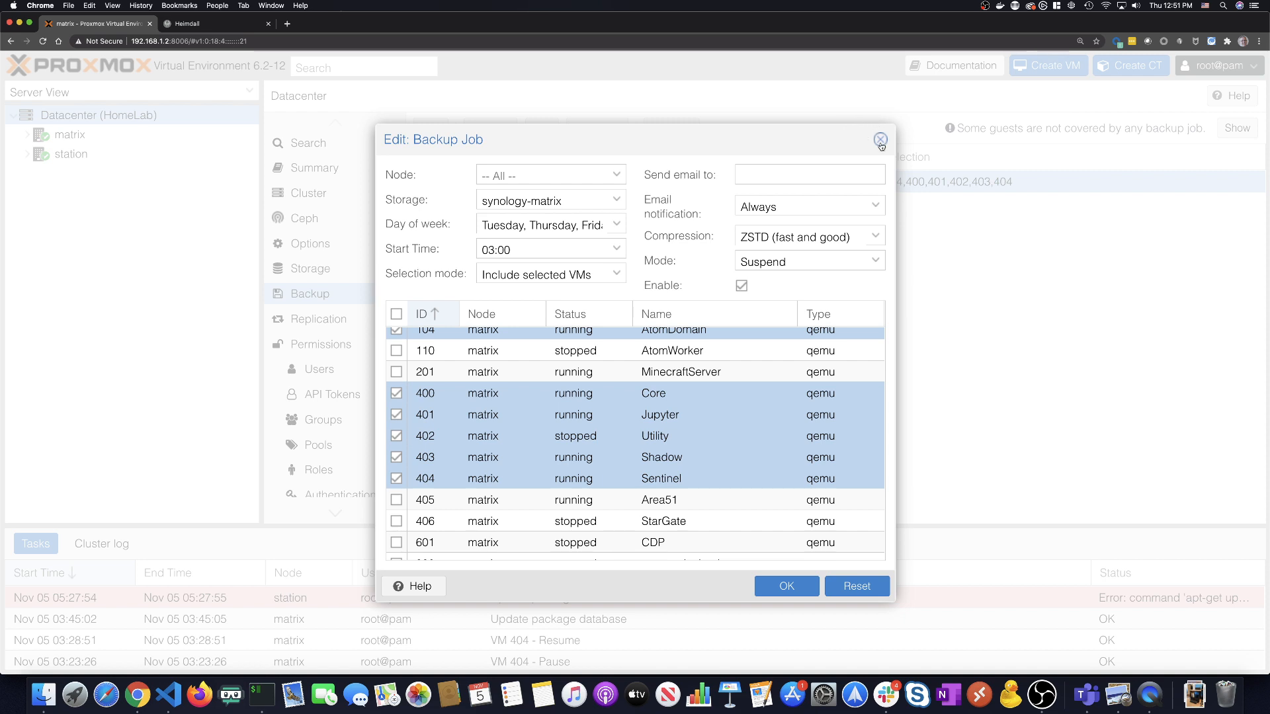
pyautogui.click(880, 140)
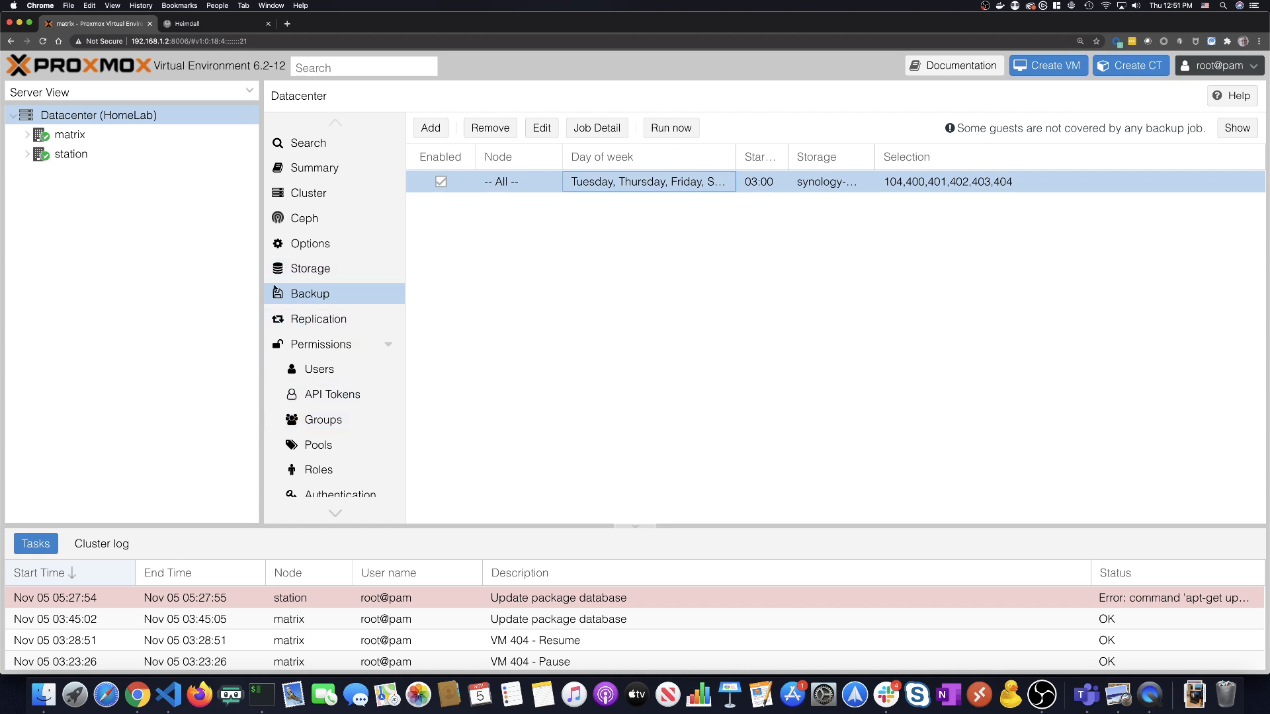
pyautogui.moveTo(339, 290)
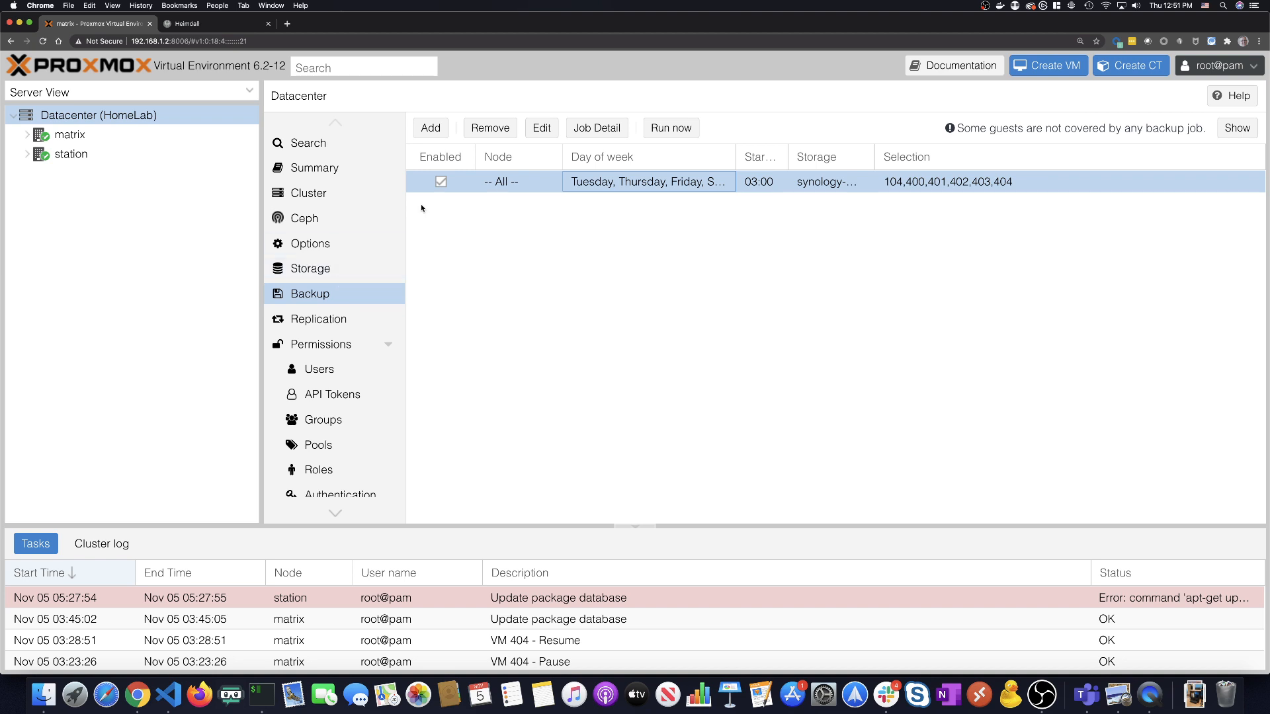
pyautogui.click(69, 135)
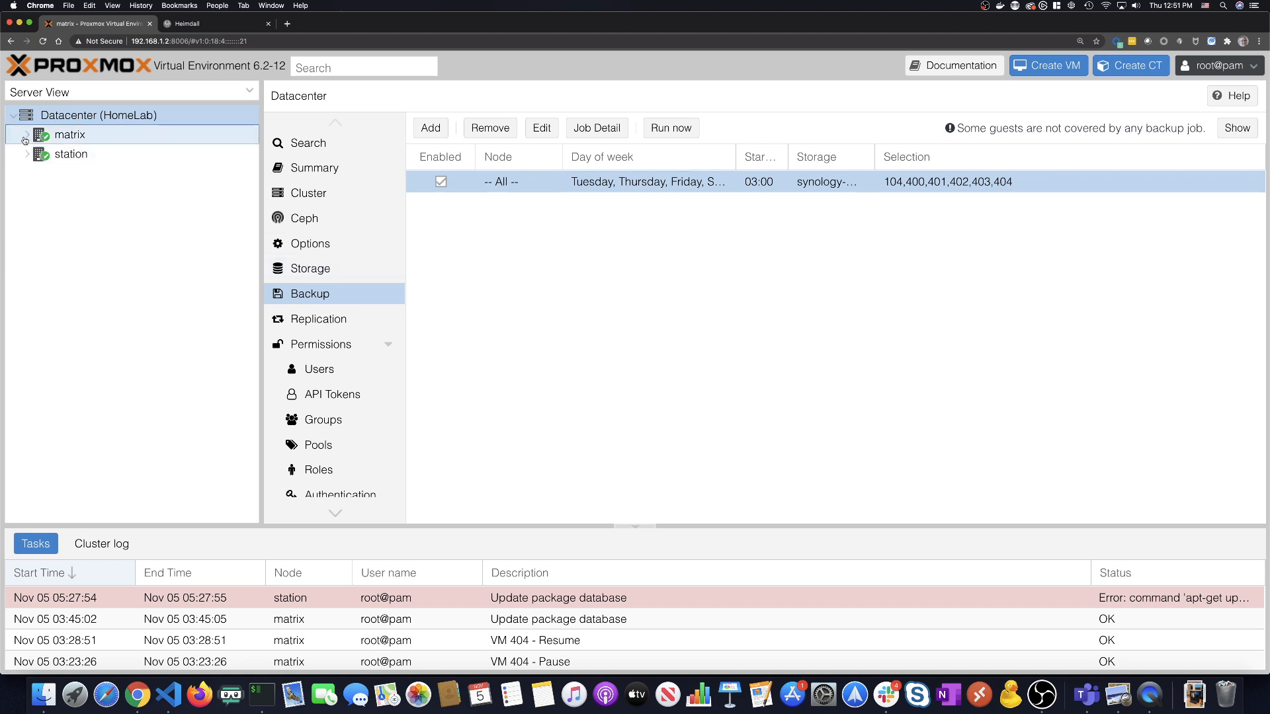
# Step: Expand the matrix node's guest tree and show the summary of VM 104 (AtomDomain)
pyautogui.click(23, 135)
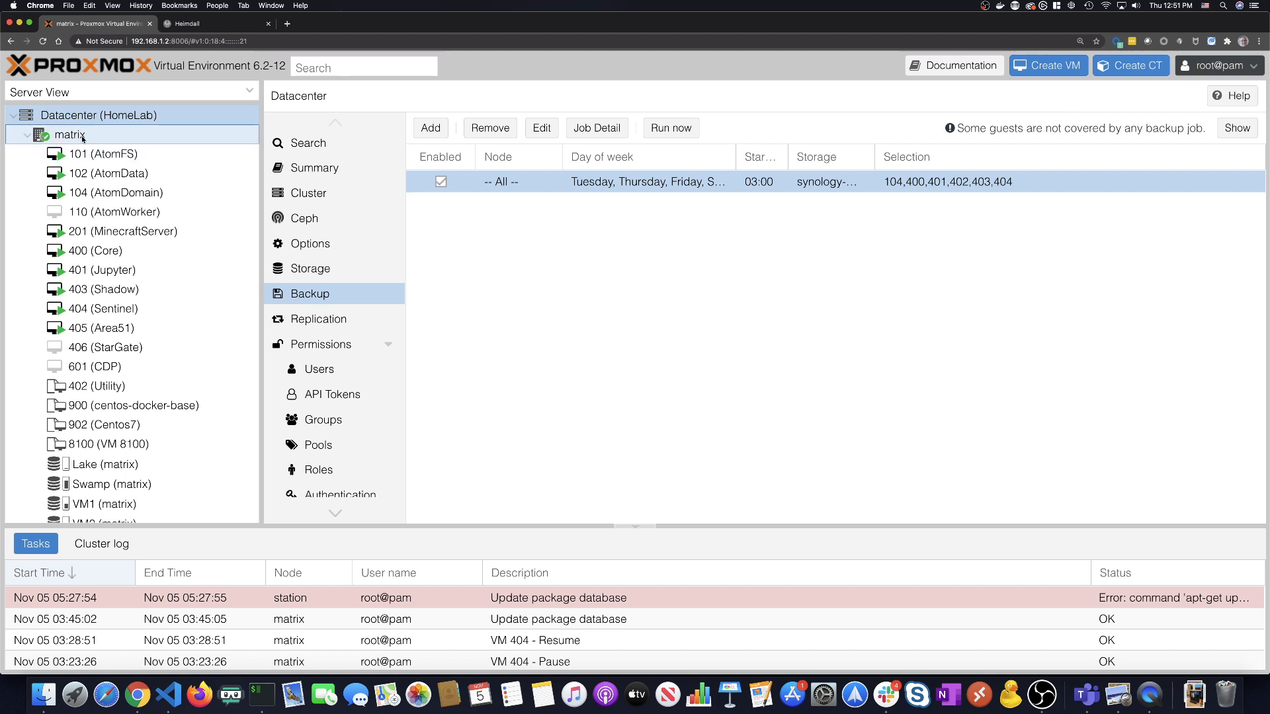
pyautogui.moveTo(102, 153)
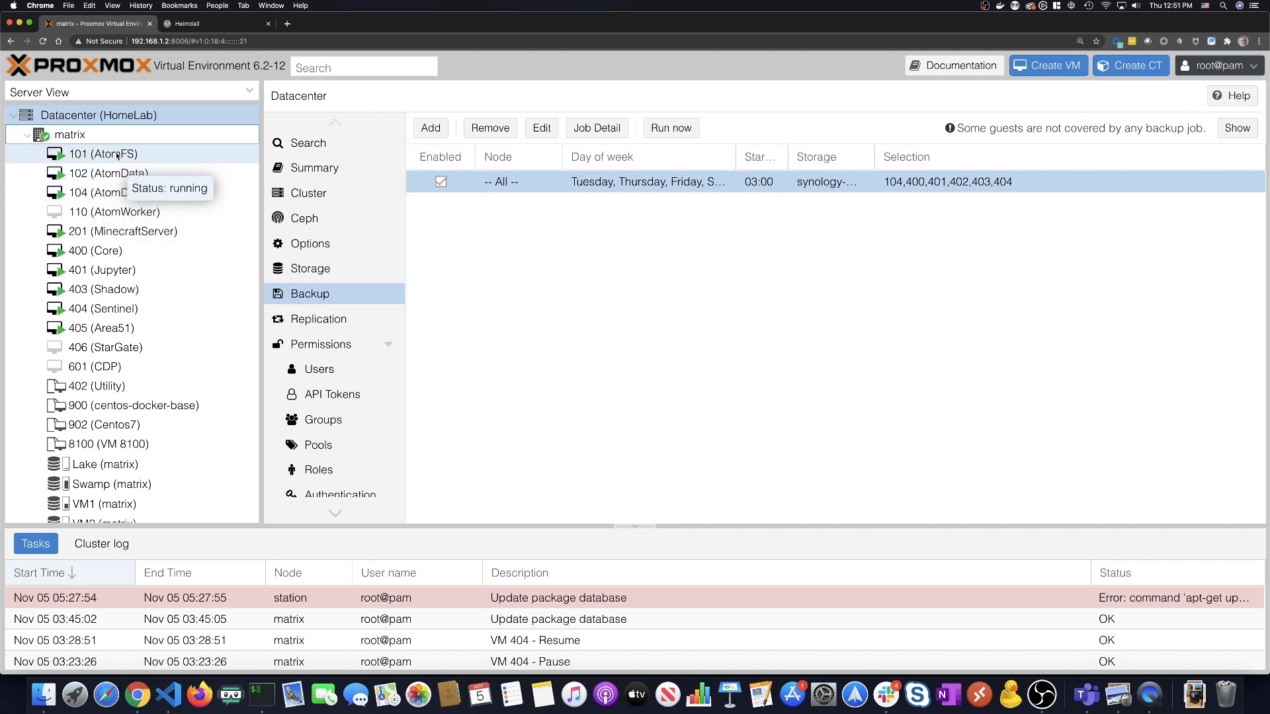
pyautogui.moveTo(109, 212)
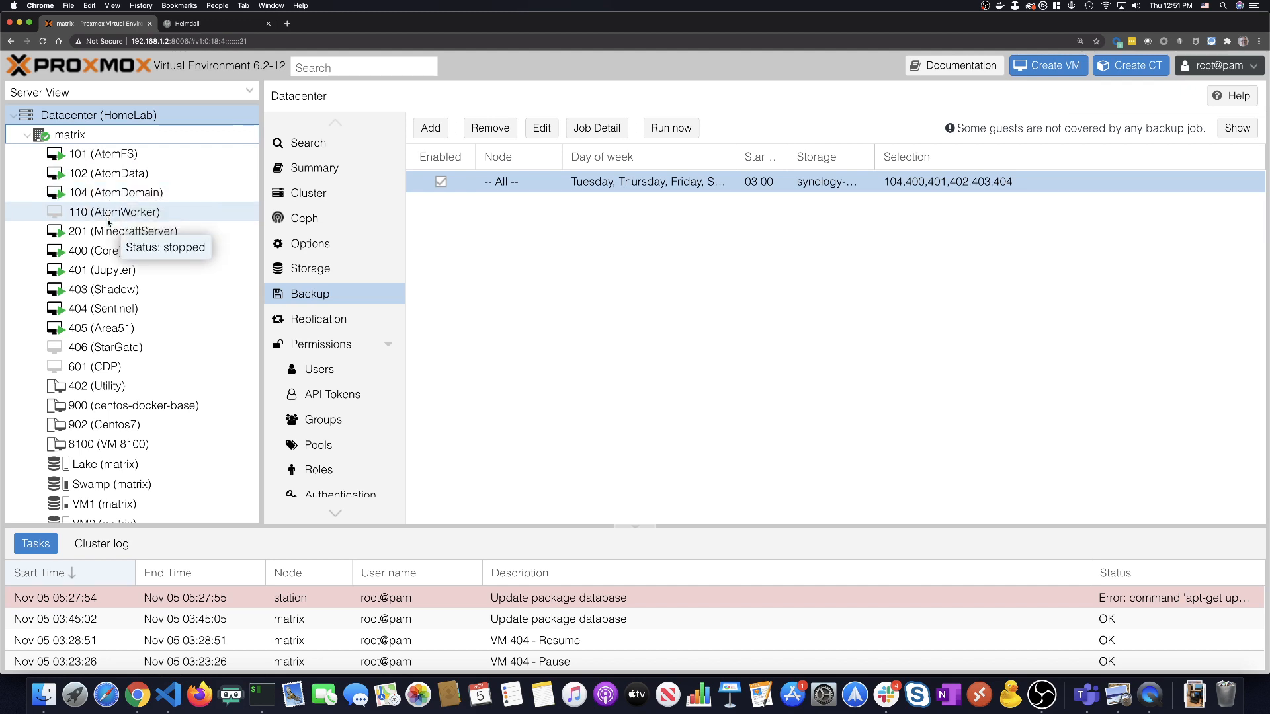
pyautogui.moveTo(107, 202)
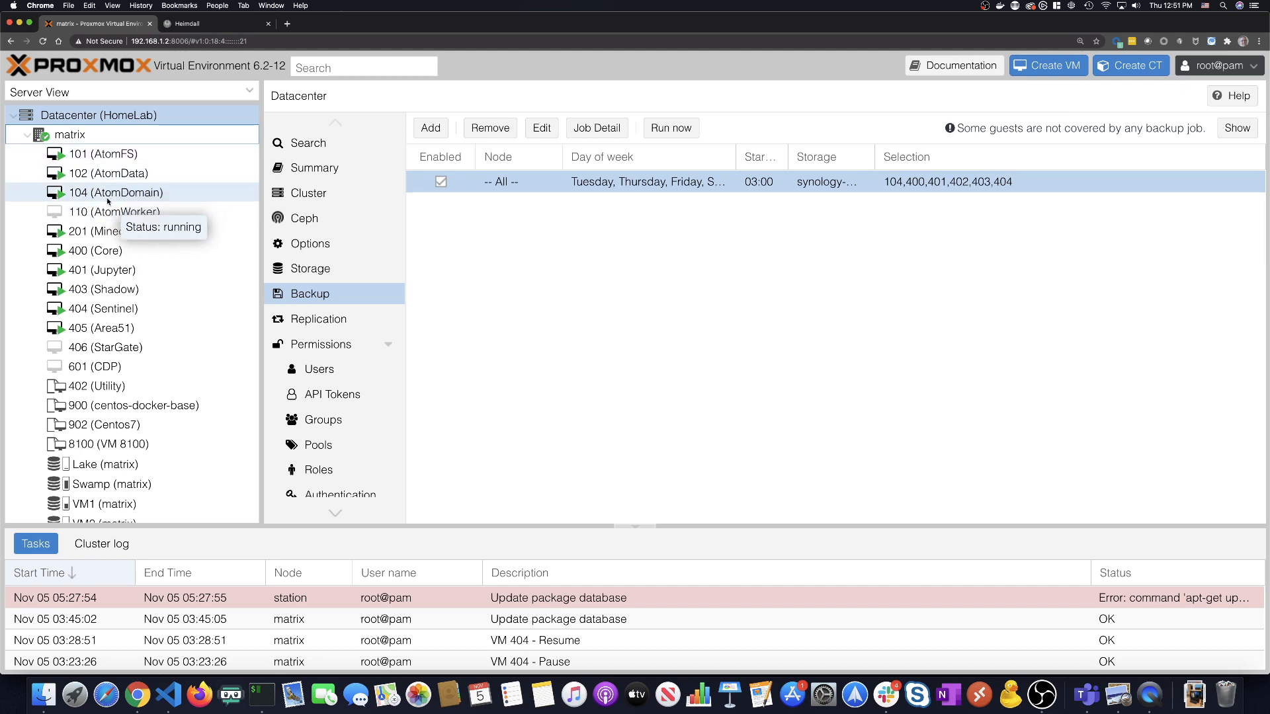
pyautogui.click(115, 192)
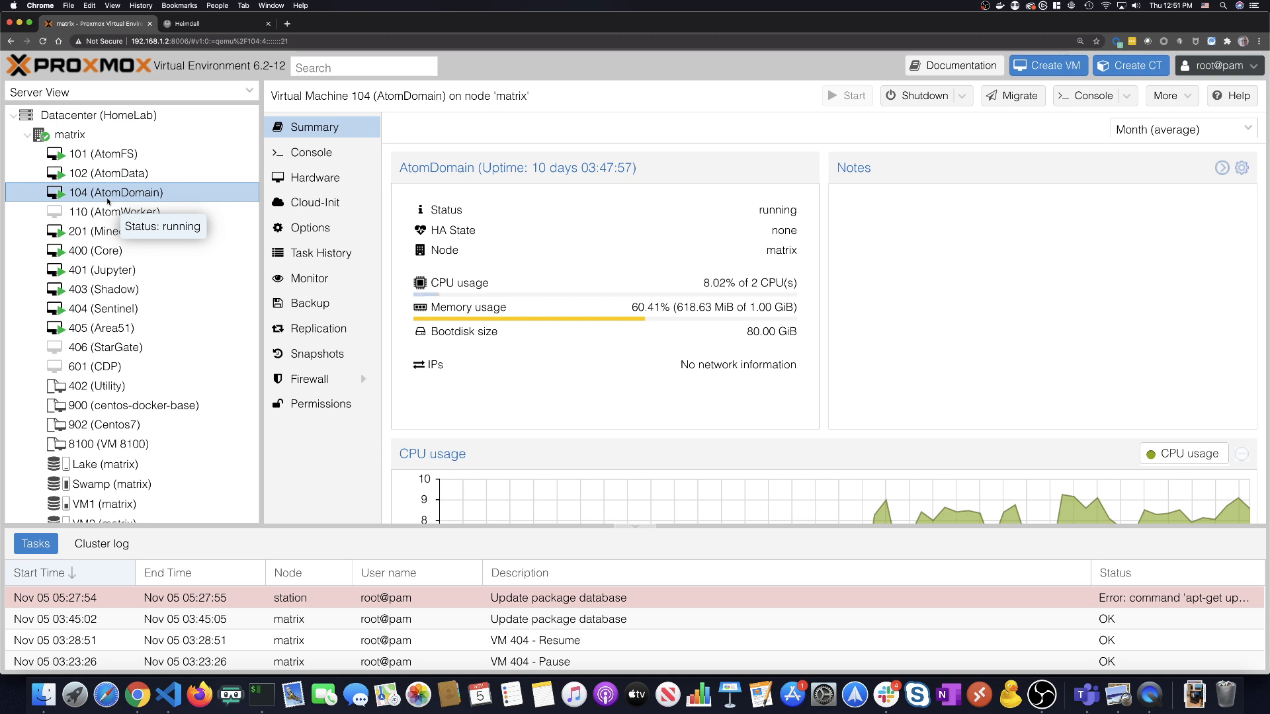
pyautogui.moveTo(388, 154)
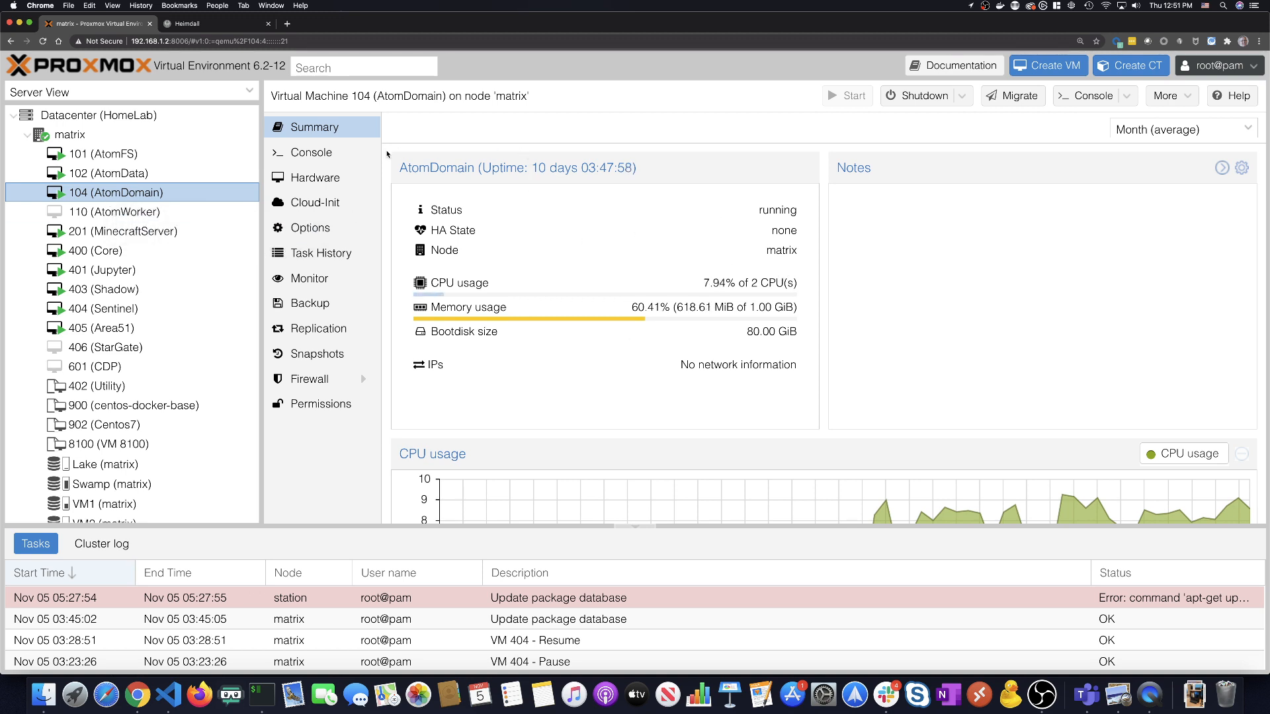
pyautogui.moveTo(962, 352)
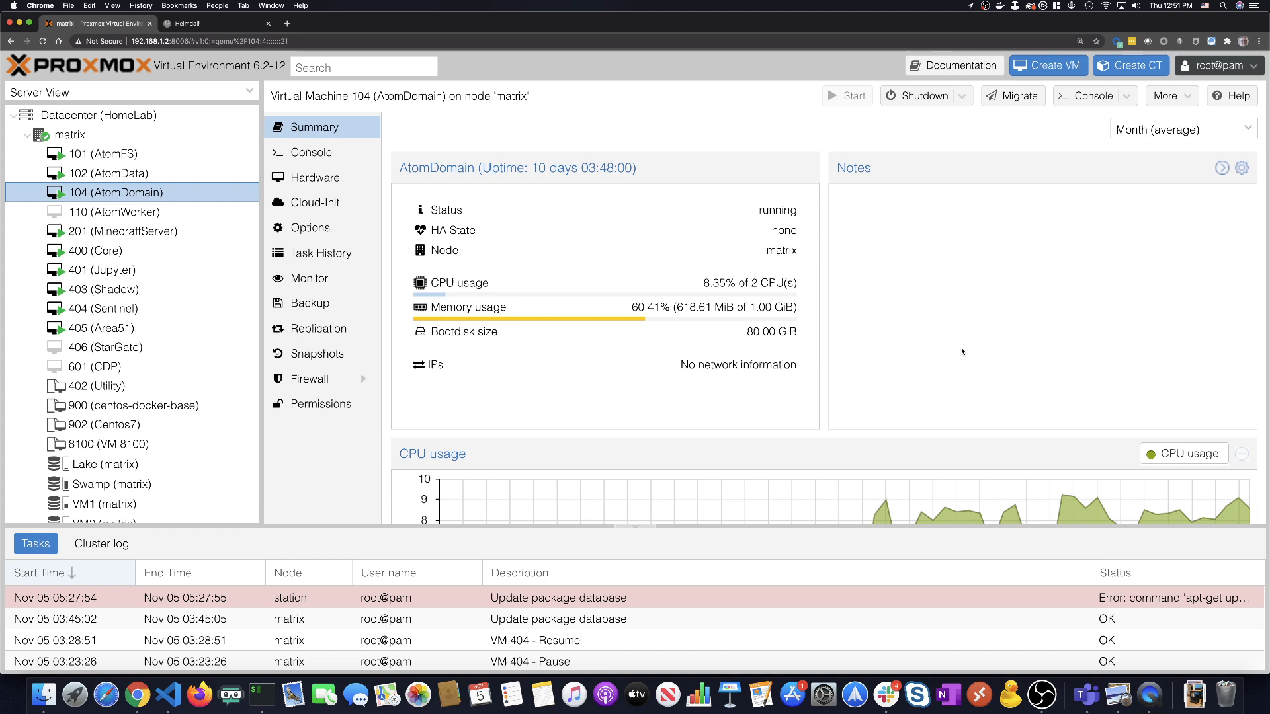
# Step: Scroll the AtomDomain summary to review its CPU usage history and back
pyautogui.scroll(-3)
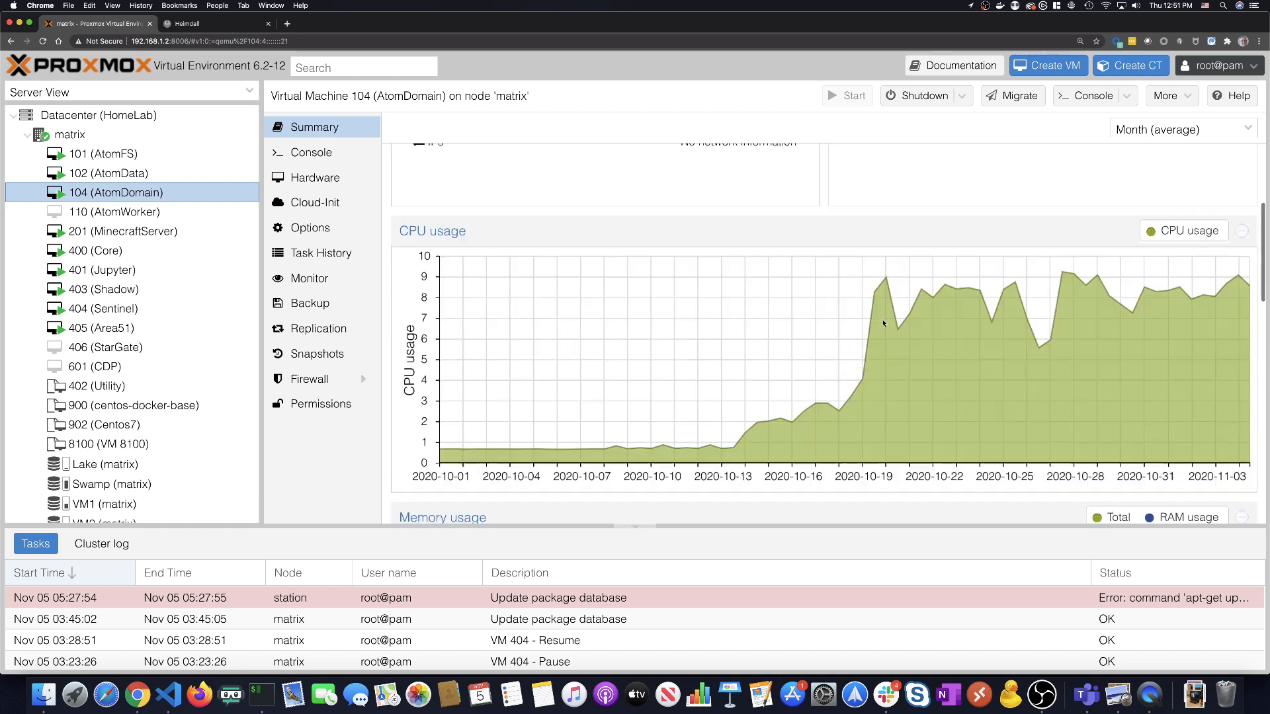
pyautogui.scroll(3)
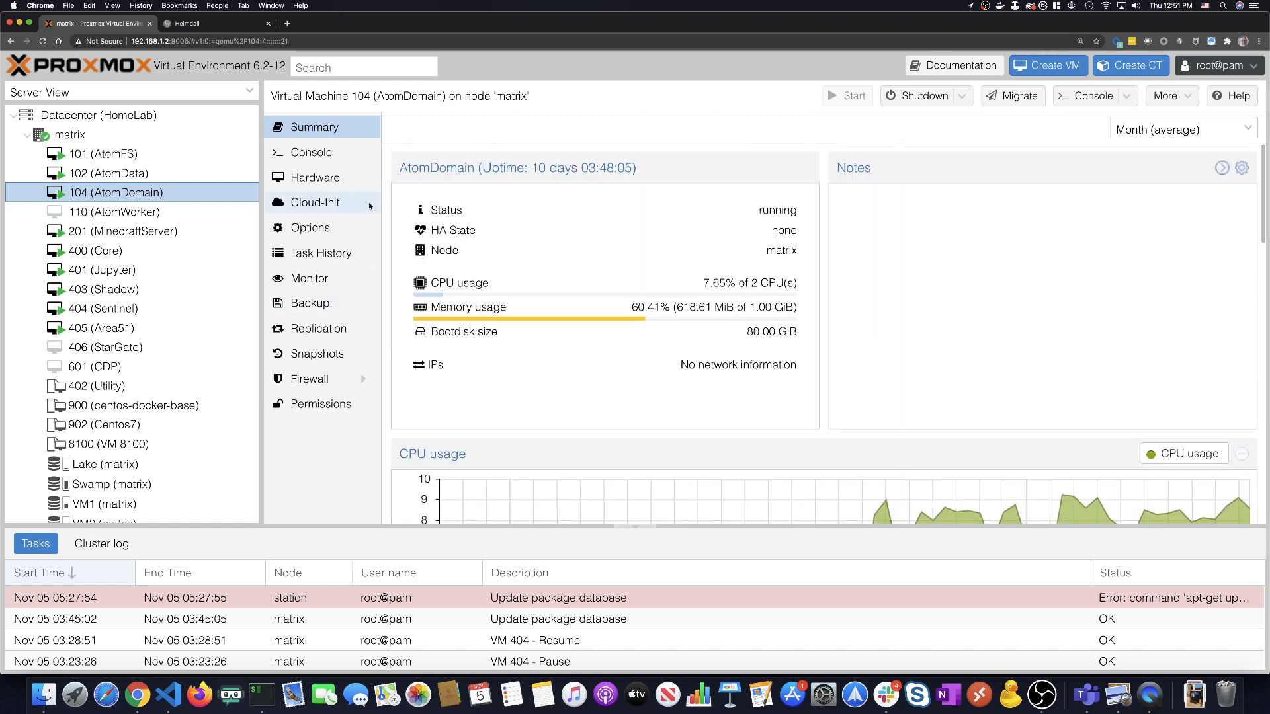
pyautogui.click(310, 152)
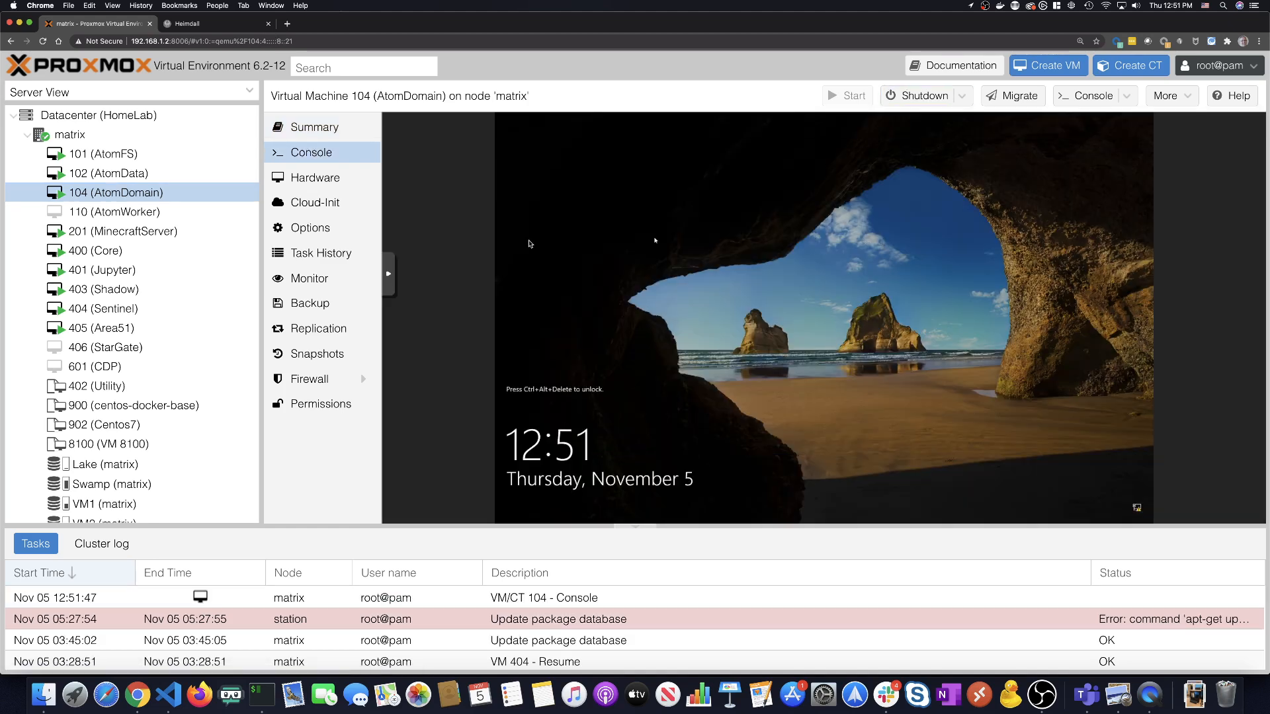
pyautogui.moveTo(503, 248)
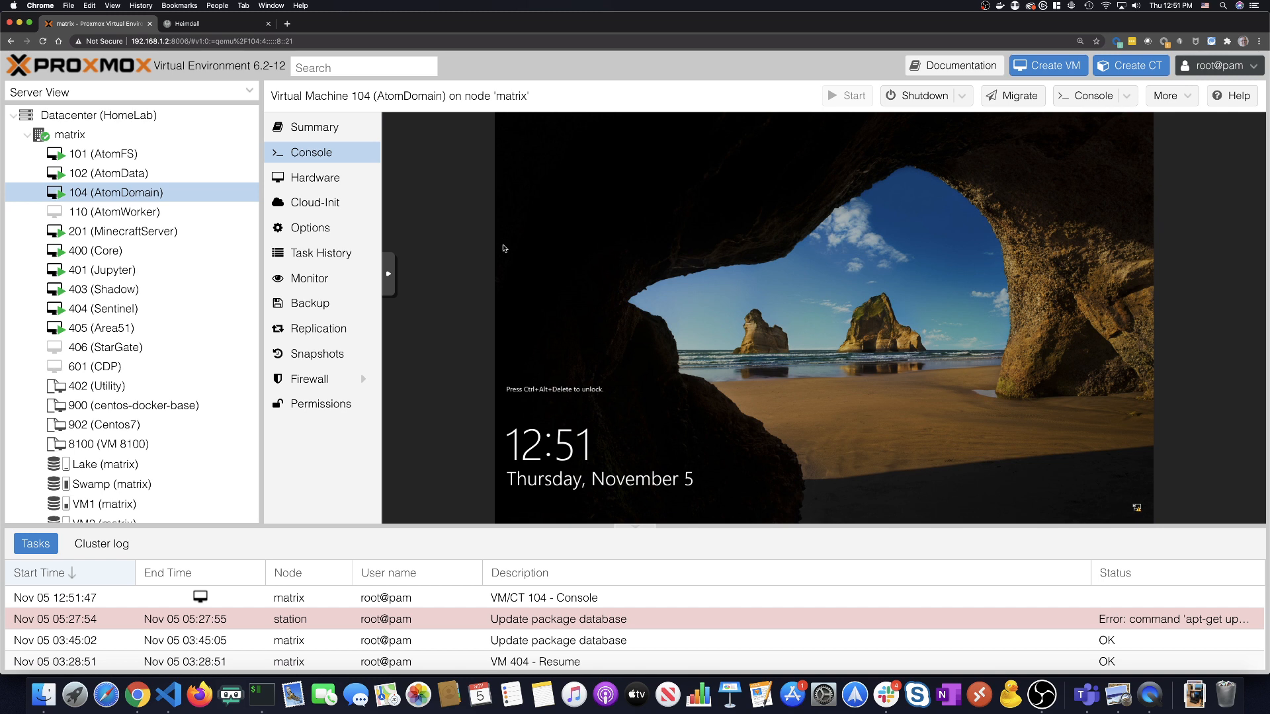
pyautogui.moveTo(907, 326)
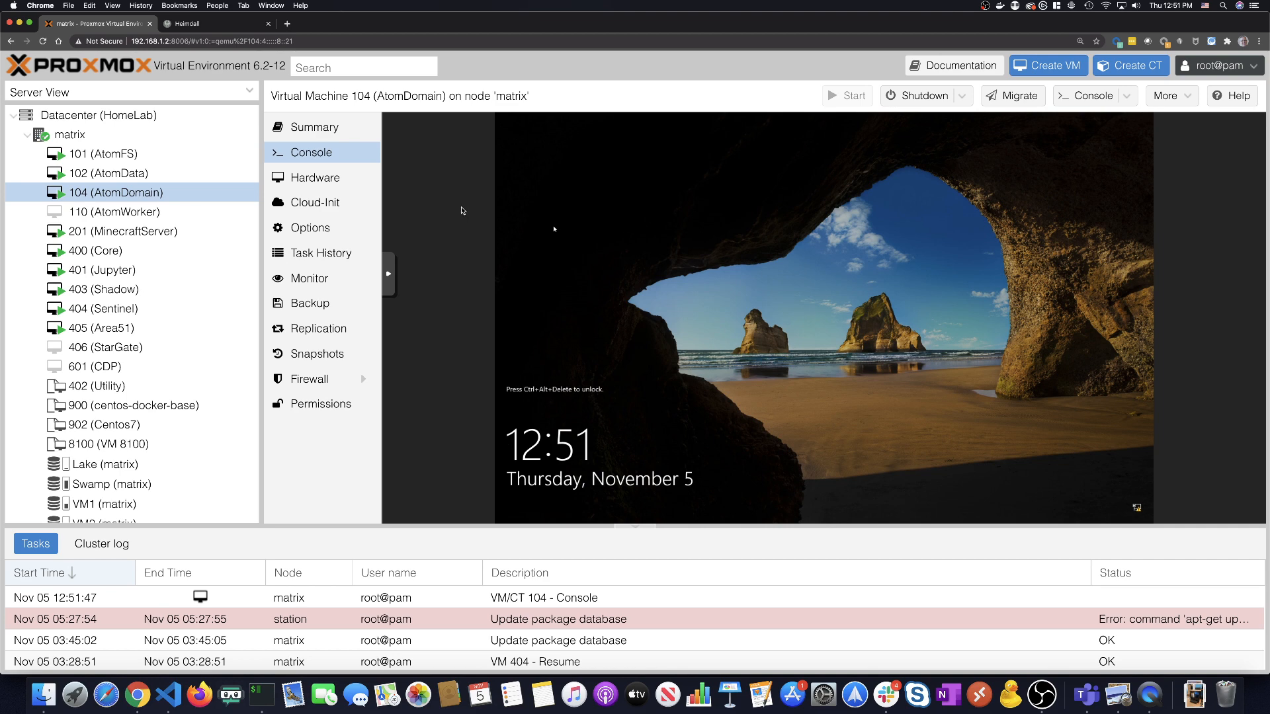
pyautogui.moveTo(93, 250)
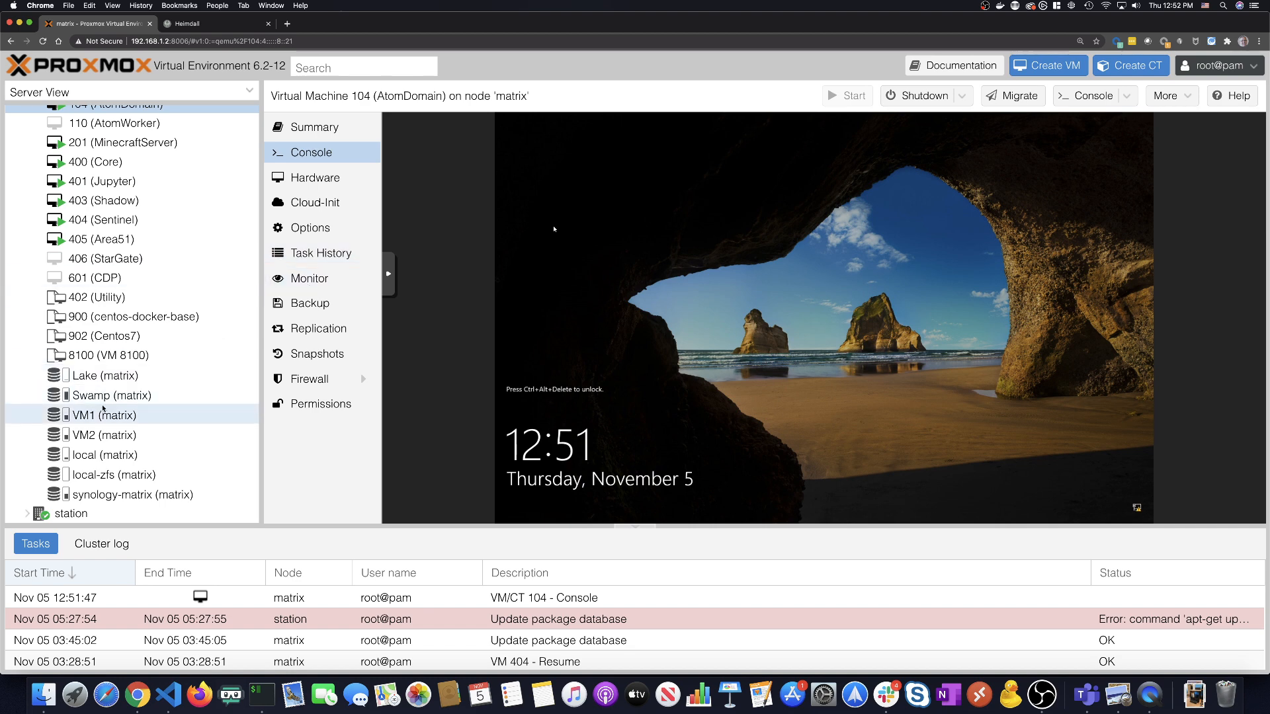
# Step: View the Lake storage pool summary, then the matrix node's guest table with memory, CPU and uptime
pyautogui.click(103, 375)
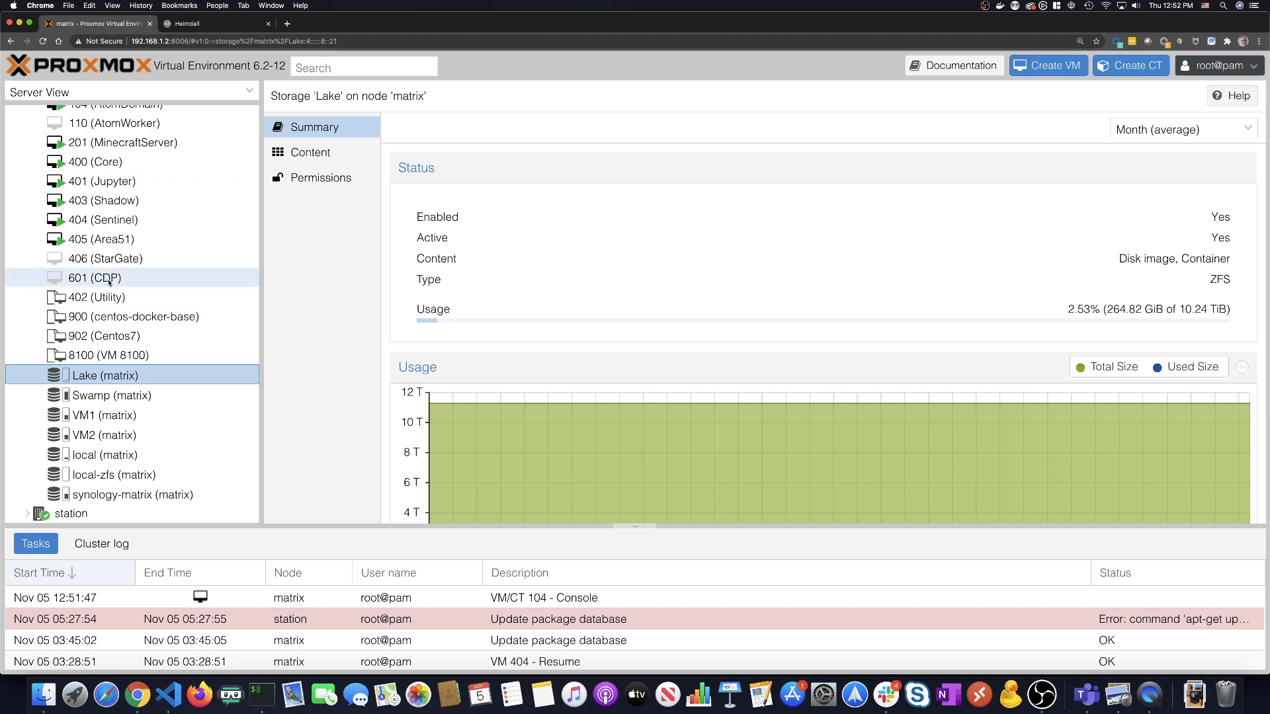
pyautogui.click(69, 135)
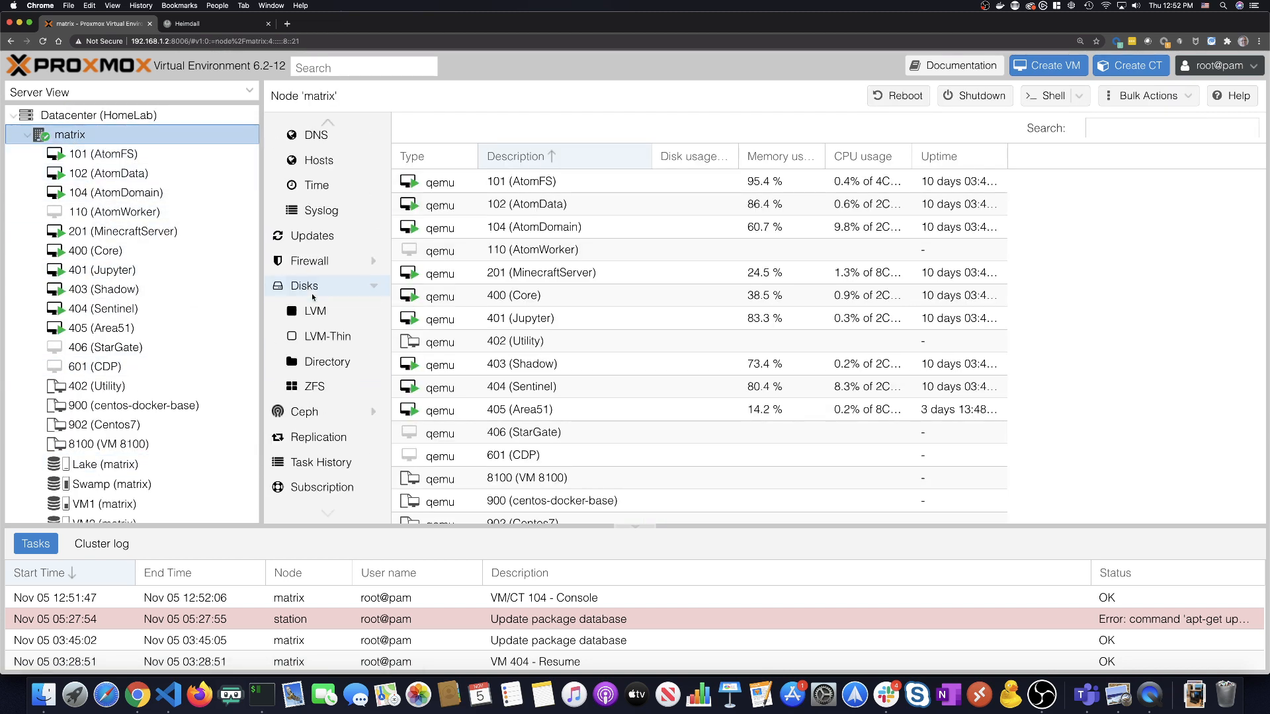
# Step: Show the matrix node's physical disk inventory with type, size, model and S.M.A.R.T. status
pyautogui.click(305, 285)
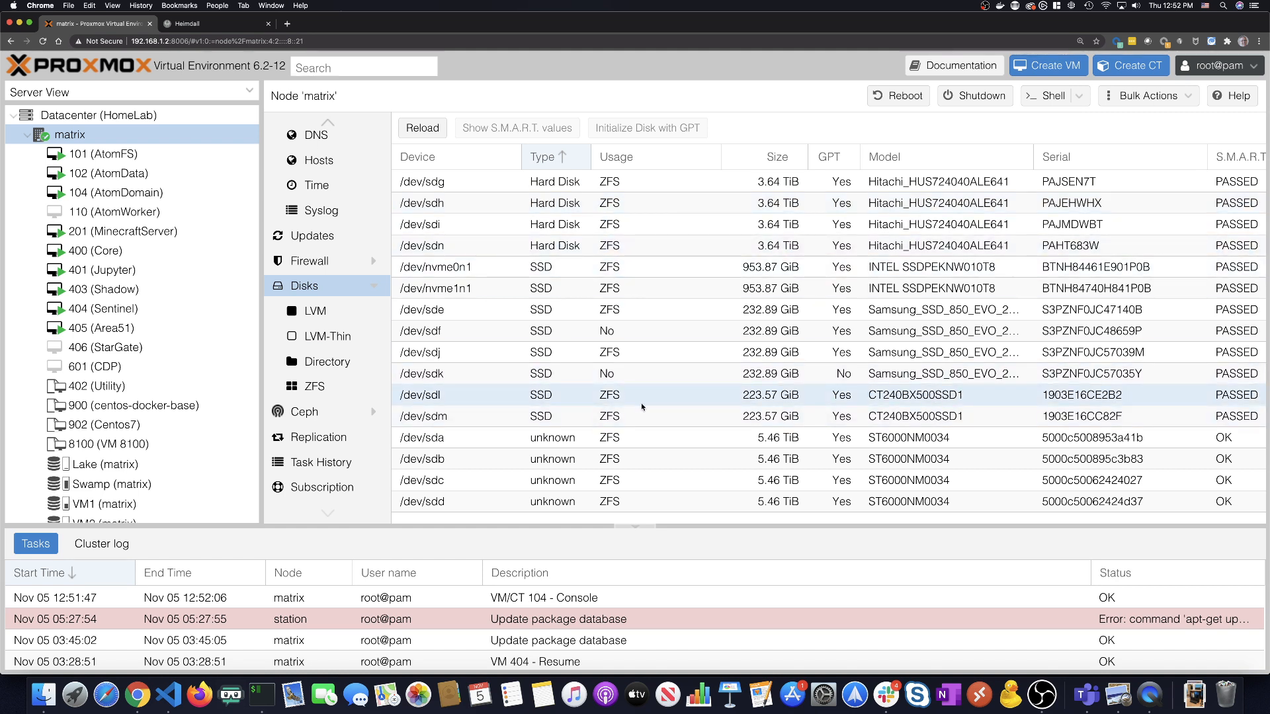
pyautogui.click(641, 415)
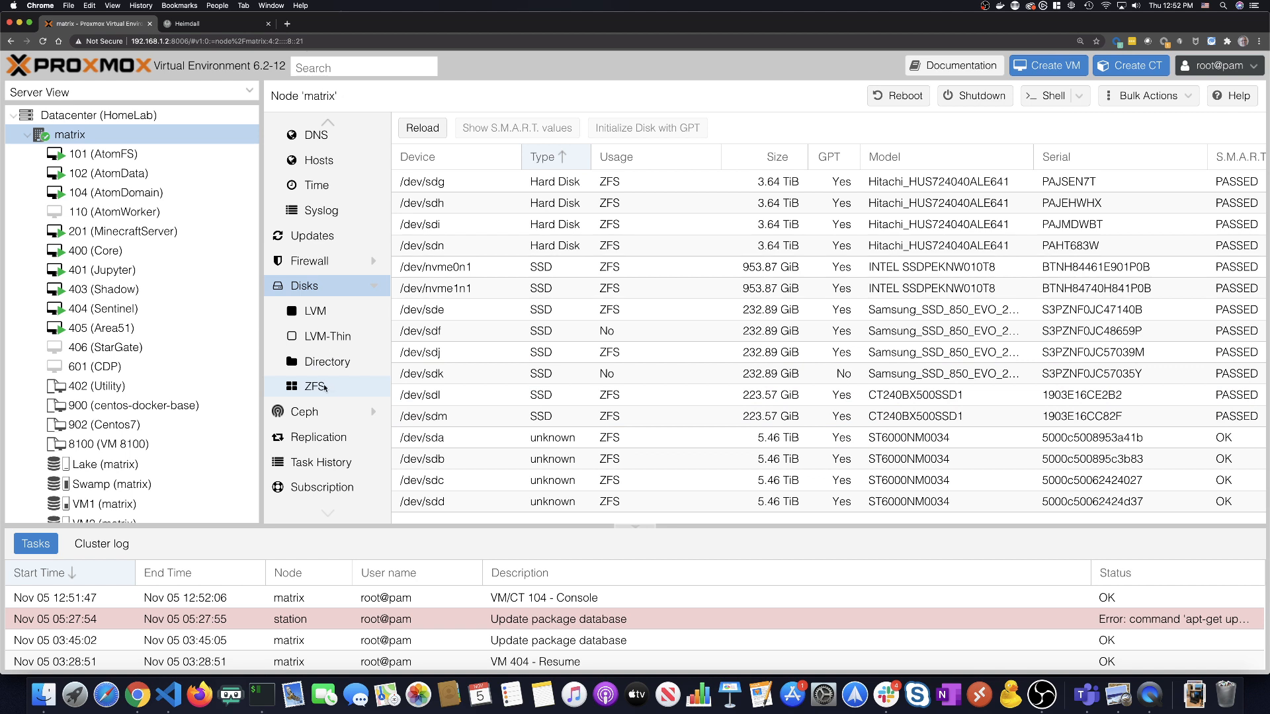
# Step: List matrix's ZFS pools Lake, Swamp, VM1, VM2 and rpool and look over their size, free space and health
pyautogui.click(313, 386)
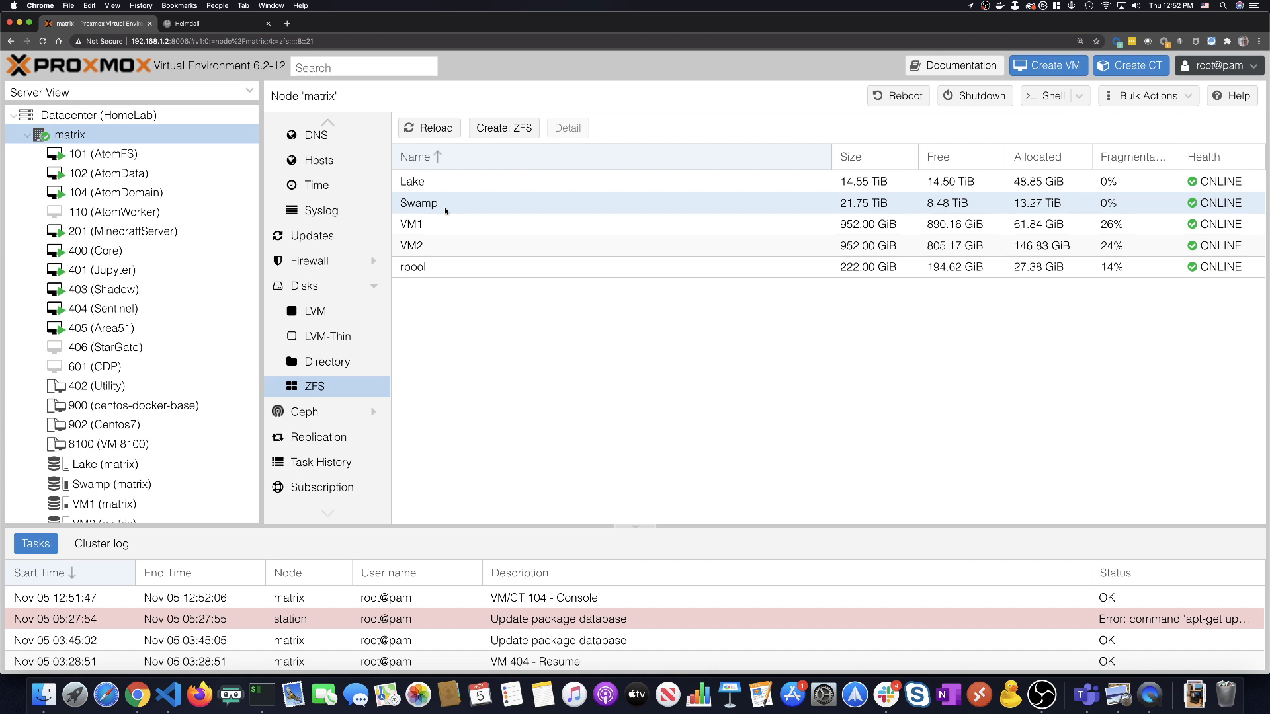
pyautogui.click(420, 182)
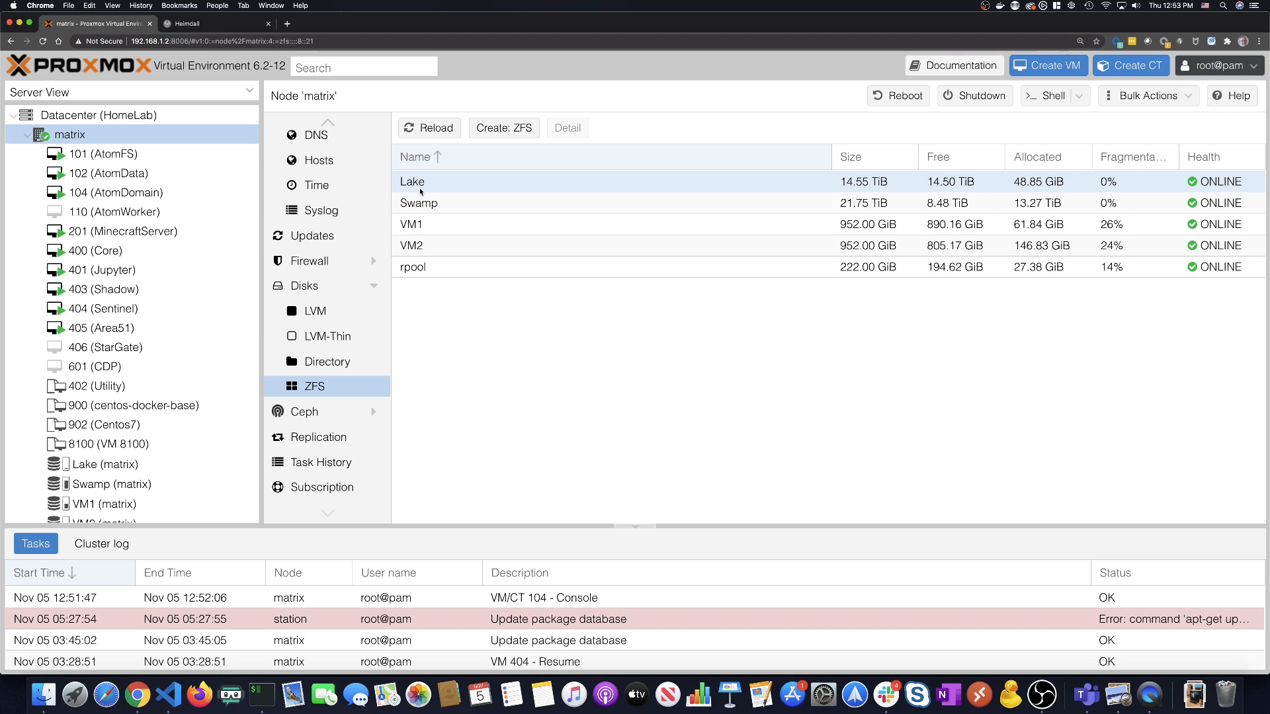
pyautogui.click(419, 203)
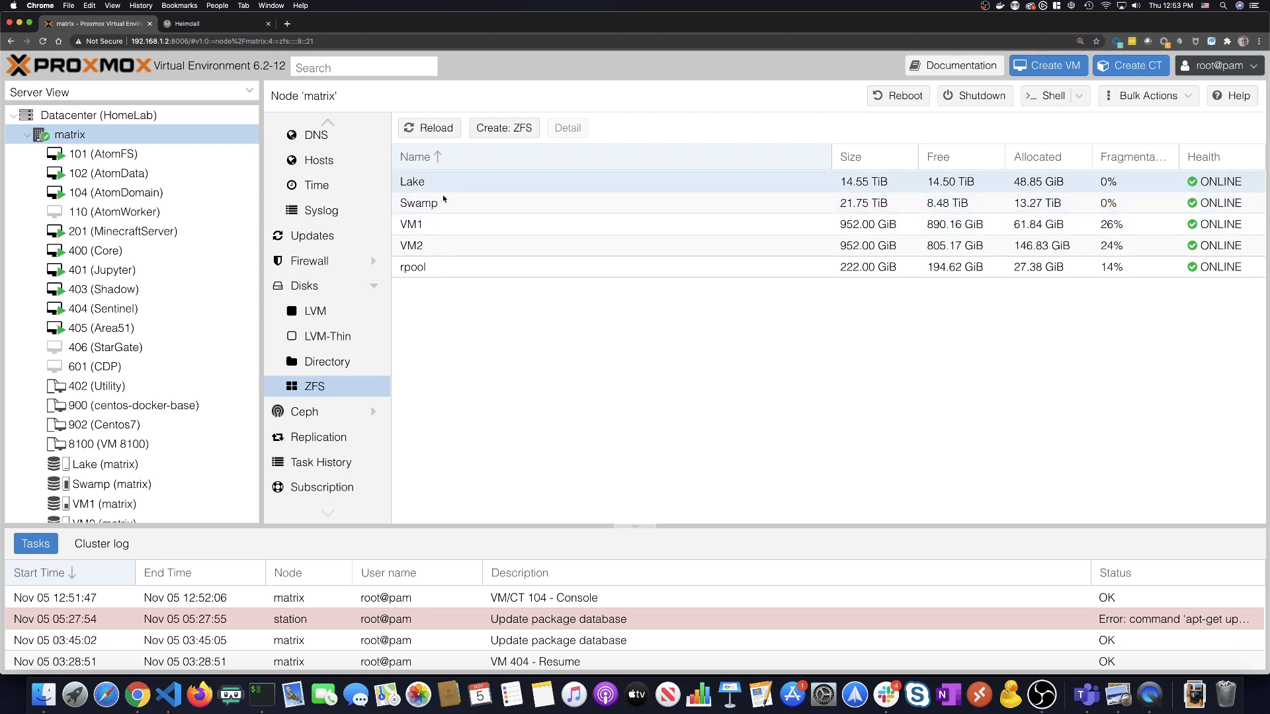
pyautogui.click(419, 203)
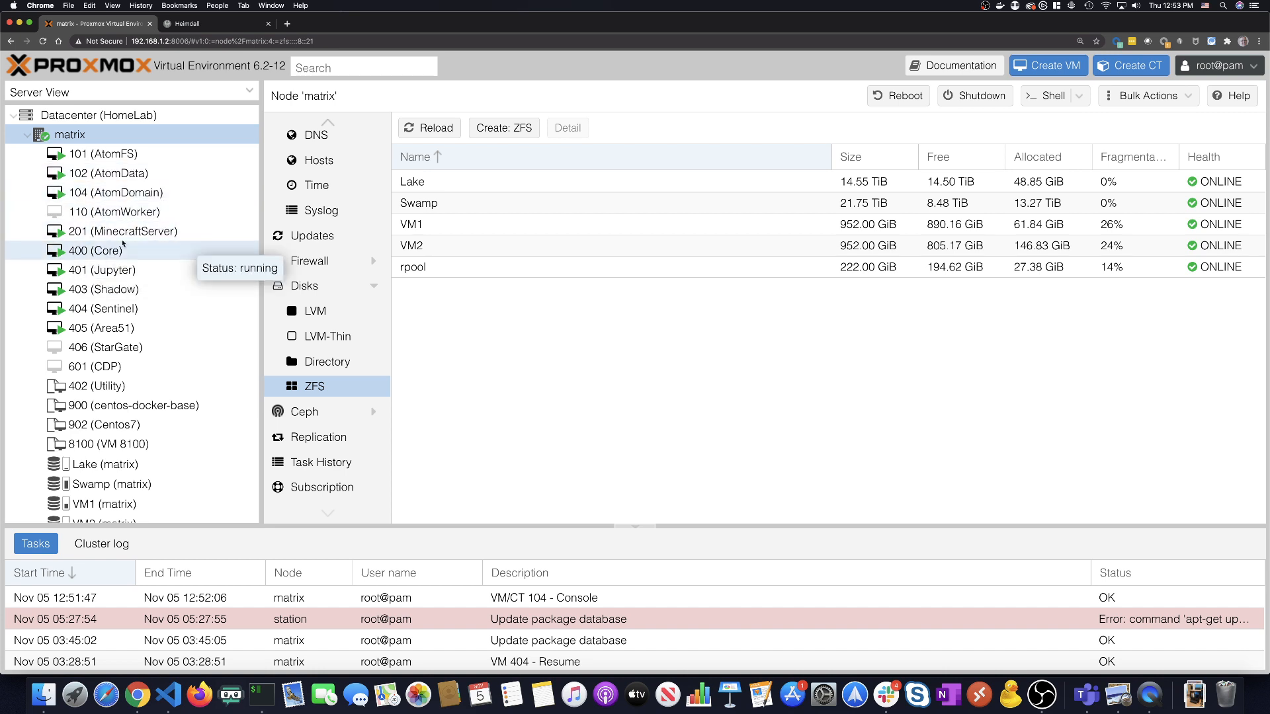
pyautogui.moveTo(111, 255)
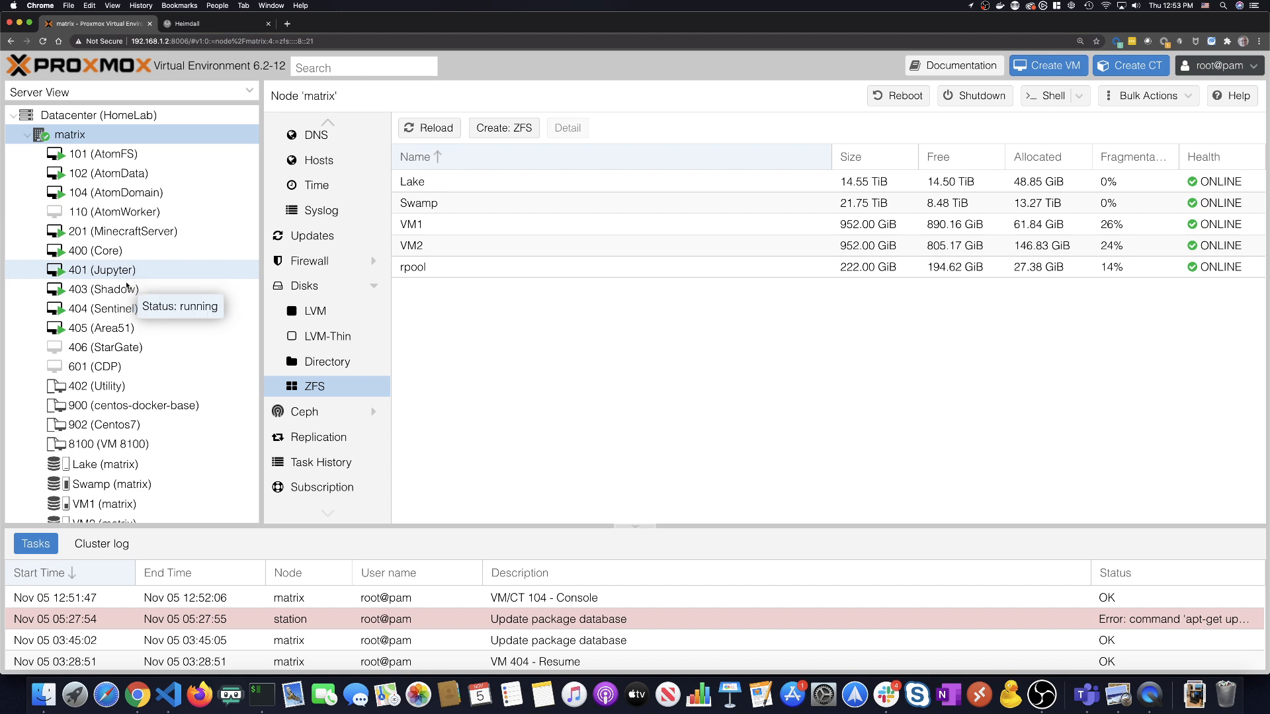
pyautogui.moveTo(114, 294)
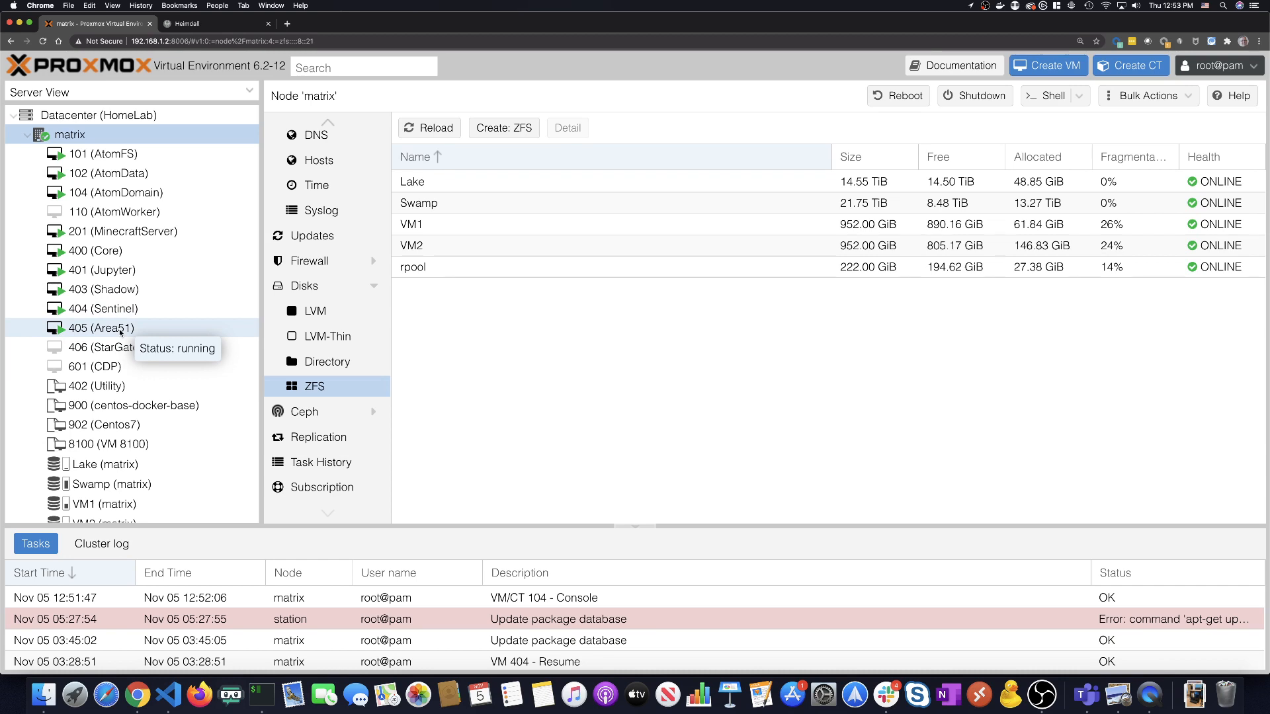
pyautogui.moveTo(103, 290)
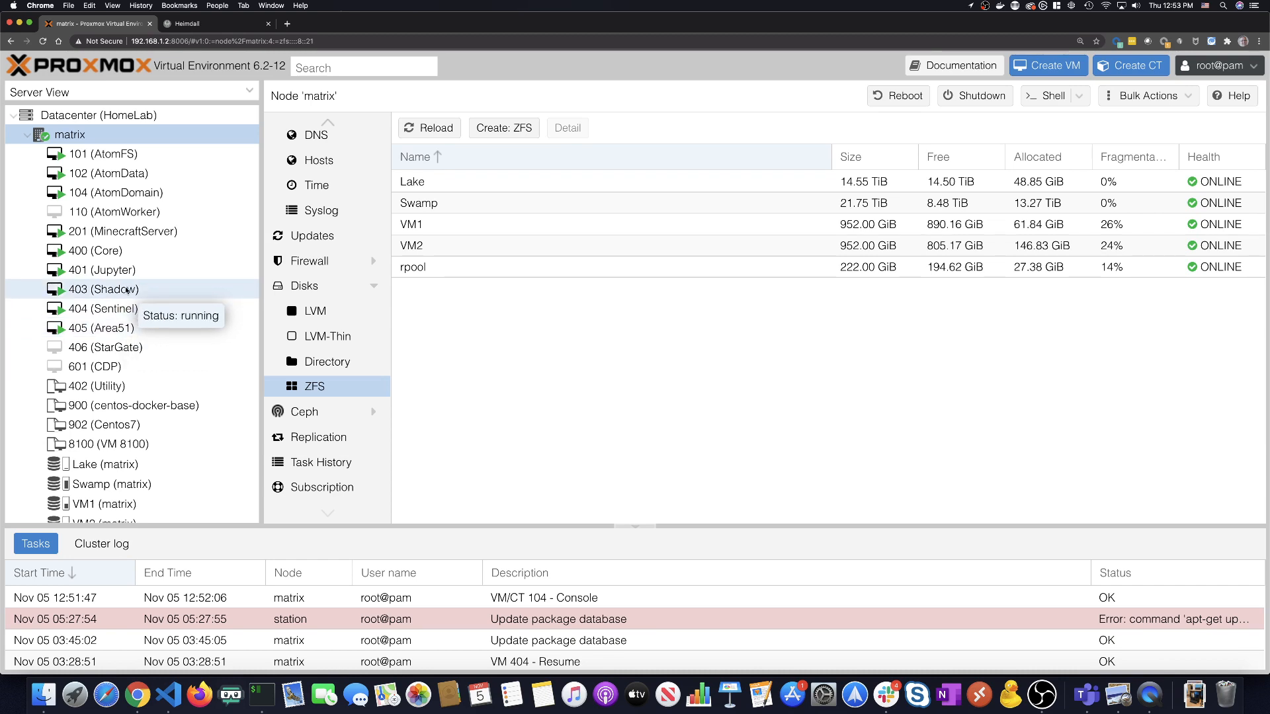
pyautogui.moveTo(103, 308)
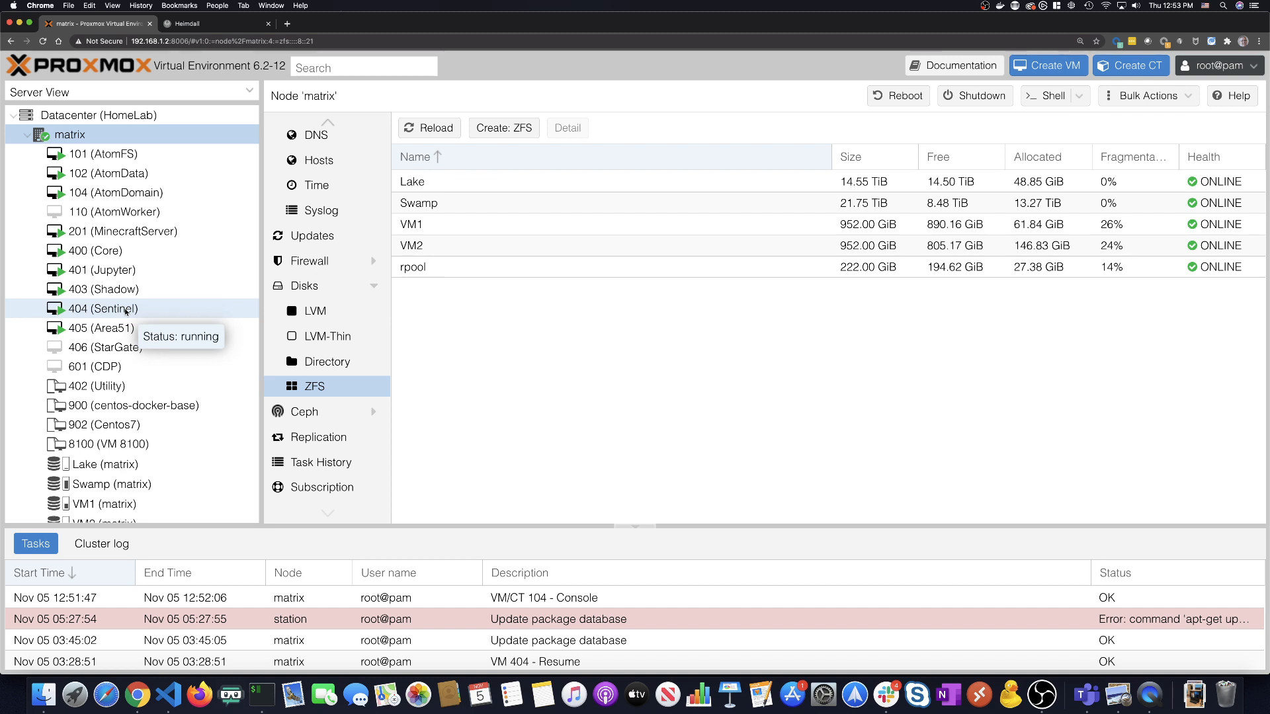
pyautogui.moveTo(114, 404)
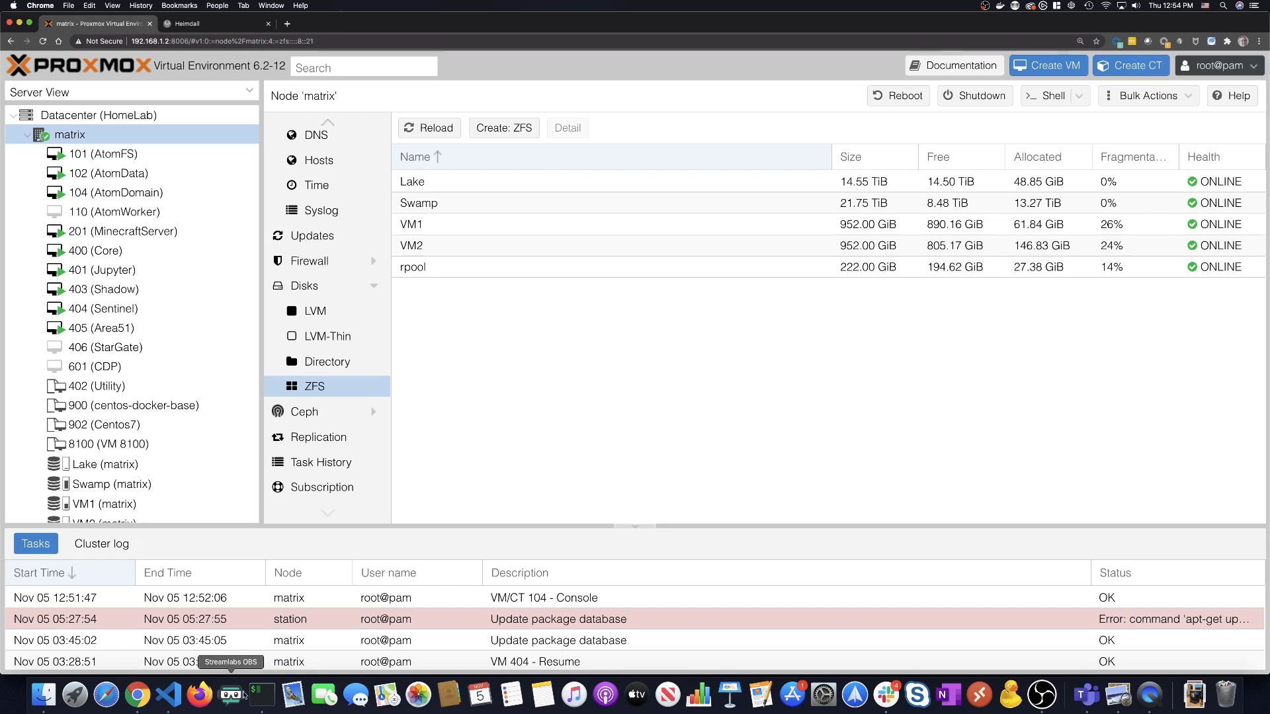
# Step: Start a new VS Code window and bring up the Remote-SSH connection commands
pyautogui.rightClick(167, 695)
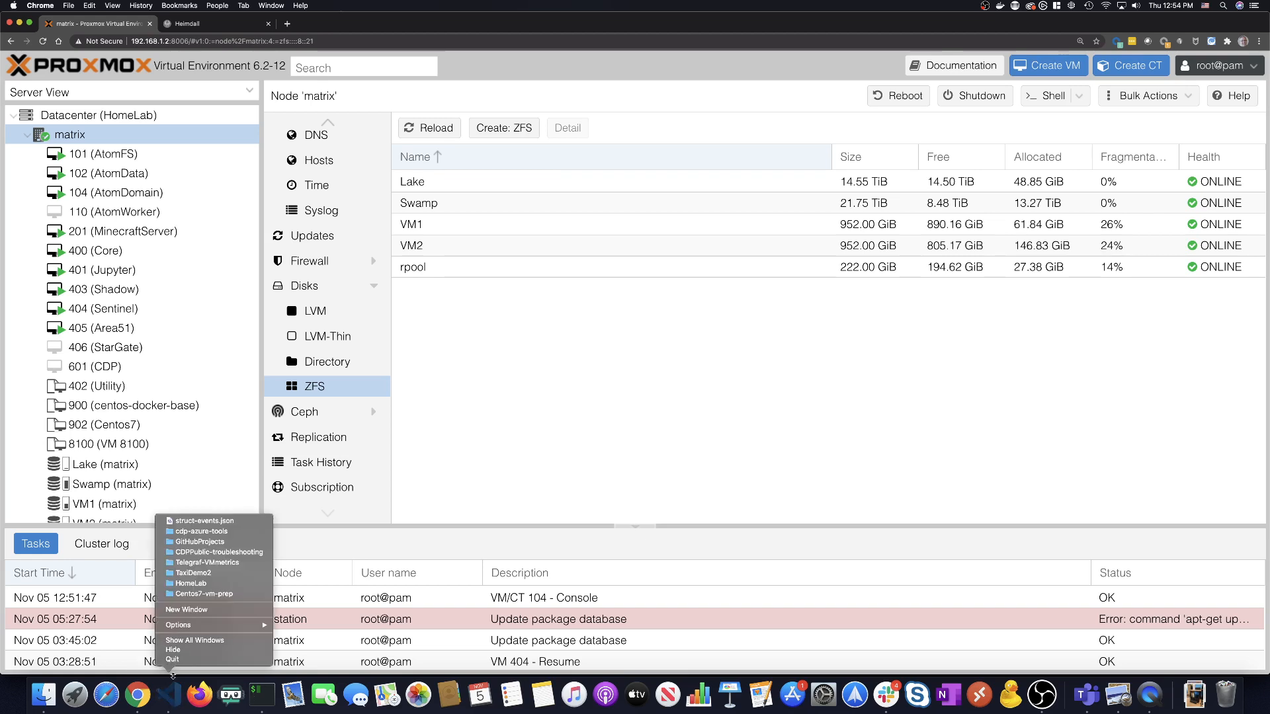
pyautogui.moveTo(185, 609)
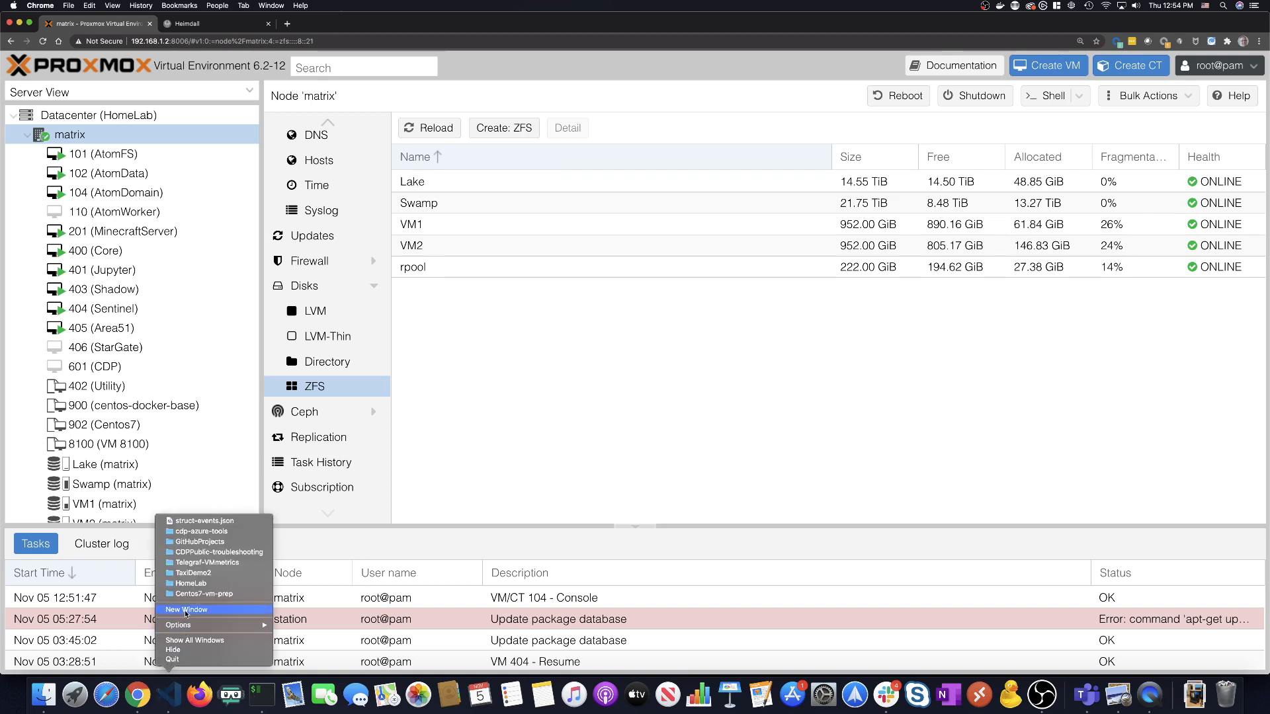
pyautogui.click(187, 608)
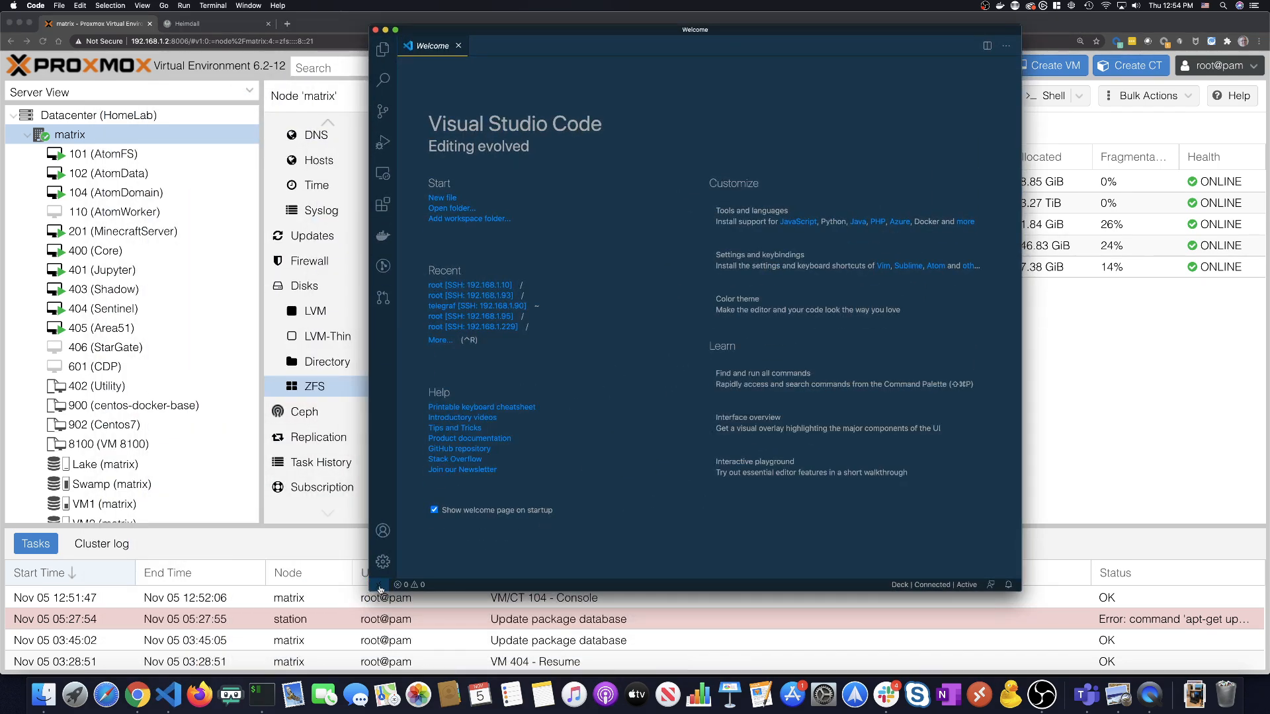
pyautogui.click(379, 584)
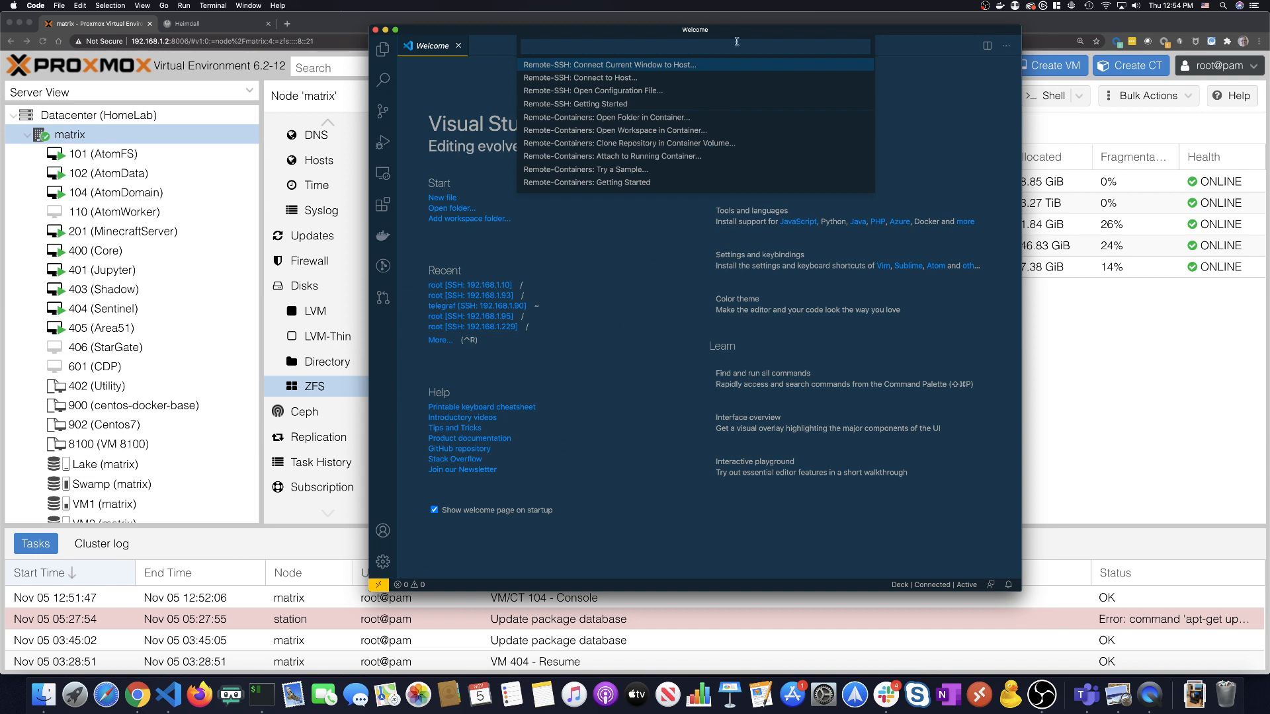
# Step: Connect over SSH to host 192.168.1.10, supplying the password
pyautogui.click(600, 78)
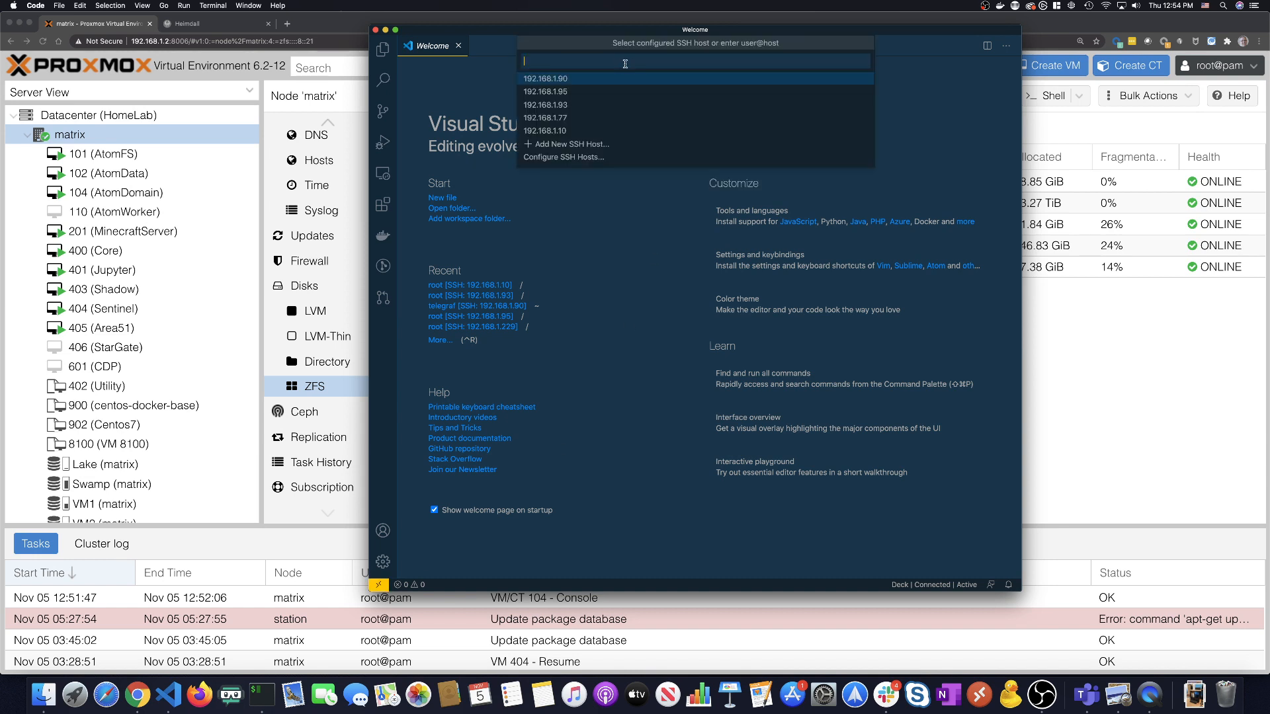
pyautogui.click(545, 78)
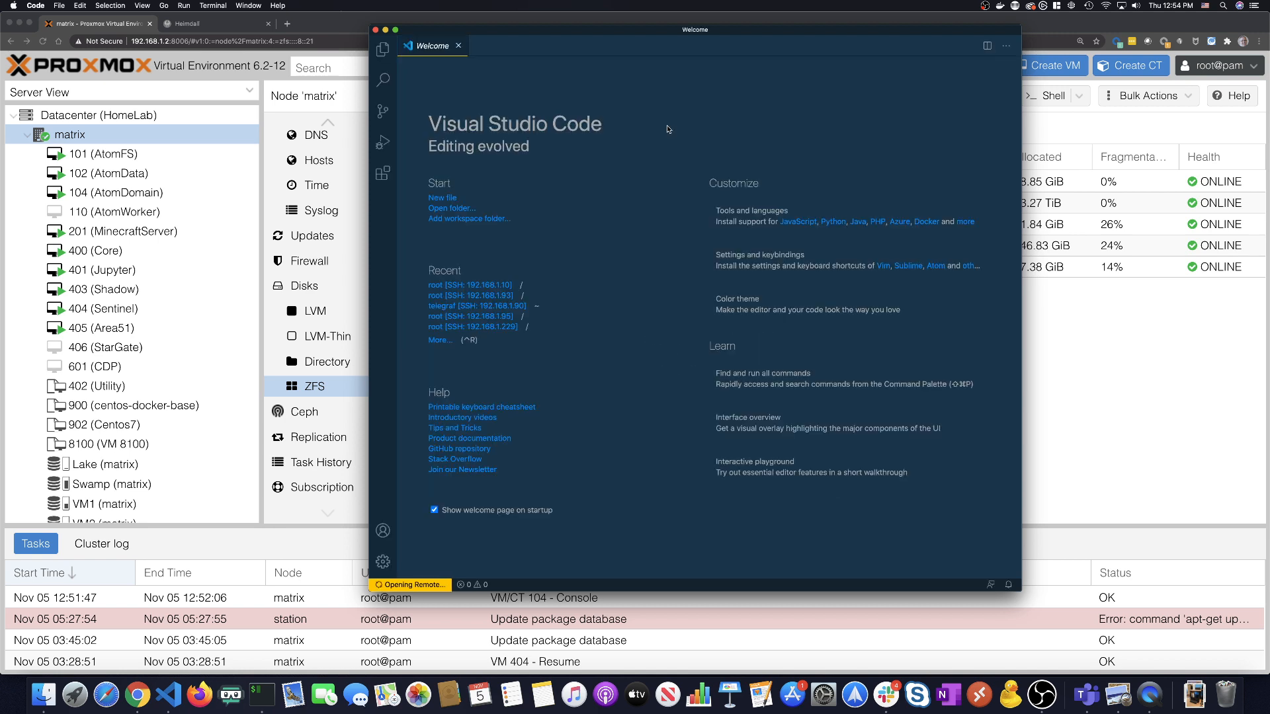
pyautogui.click(469, 284)
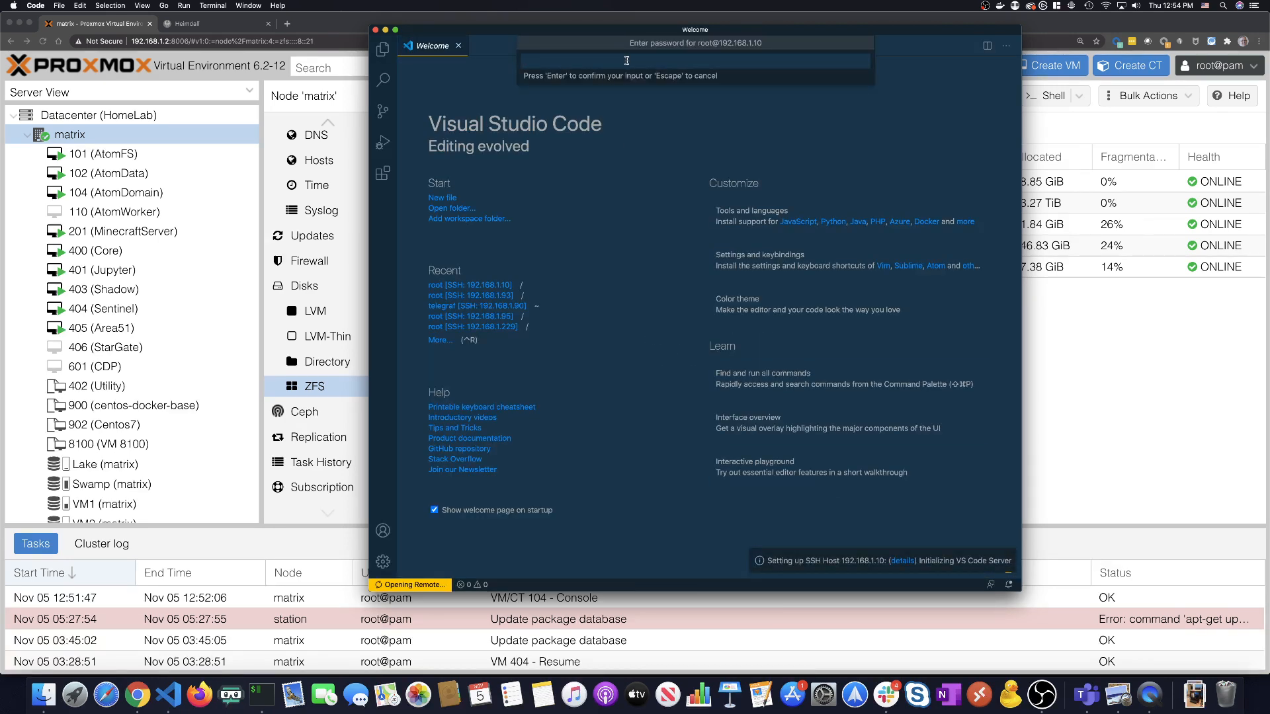
pyautogui.write('password')
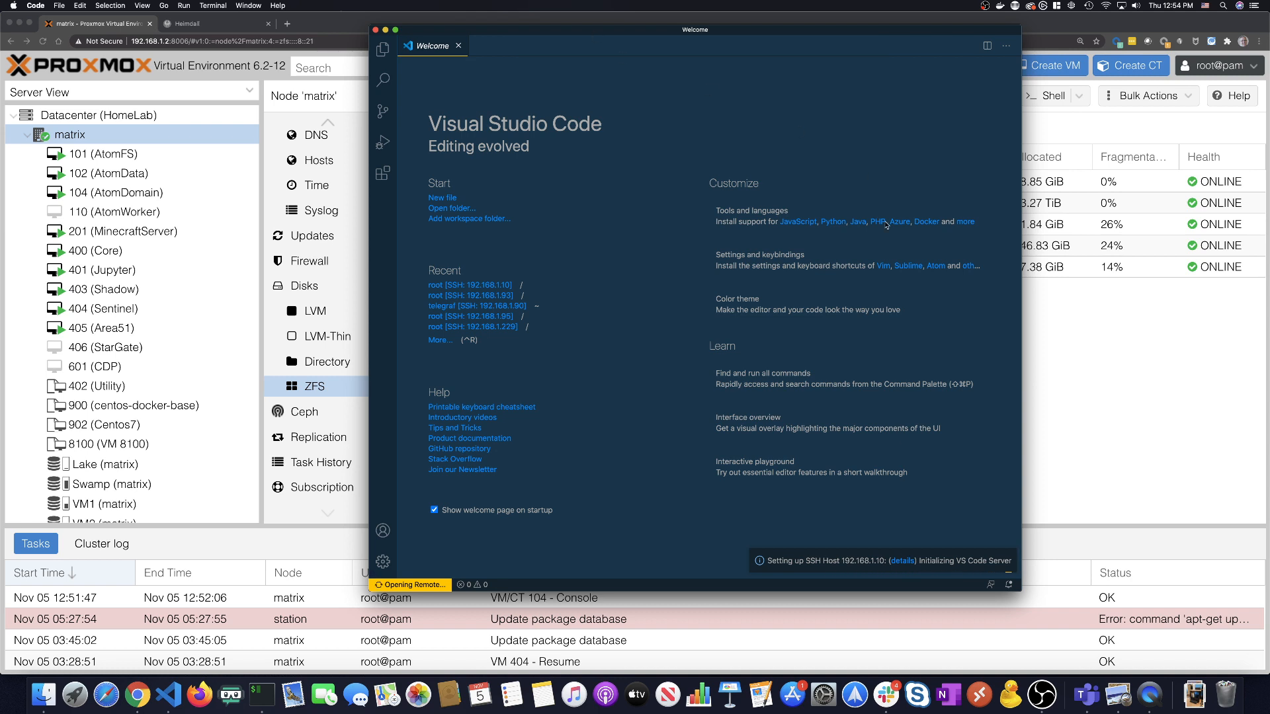
pyautogui.moveTo(795, 357)
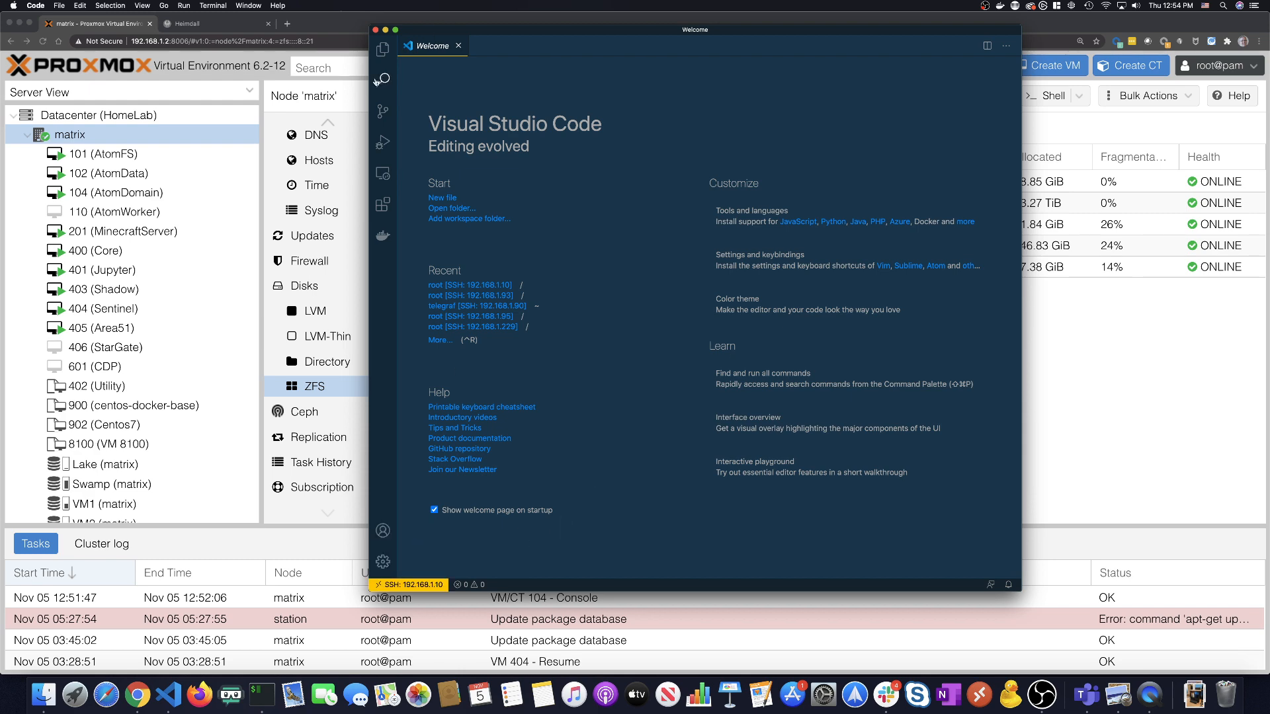
# Step: Open the remote /root folder as the workspace from the Explorer view
pyautogui.click(381, 49)
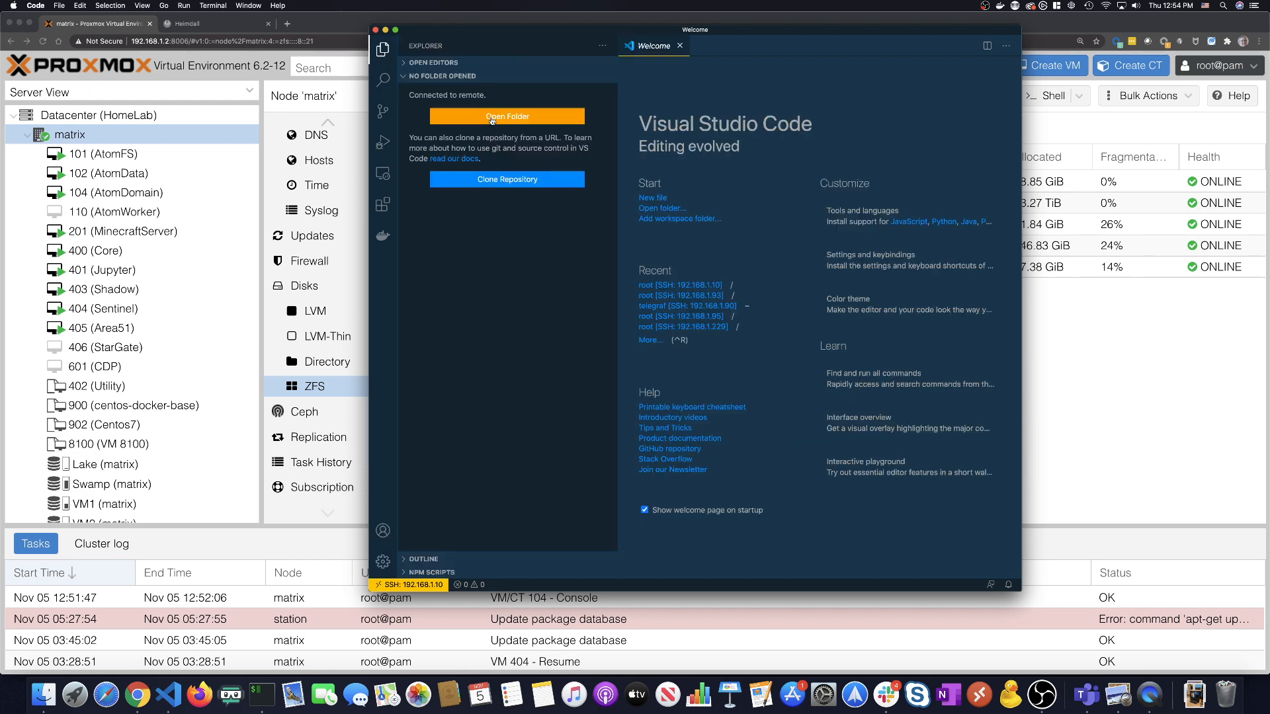
pyautogui.click(507, 117)
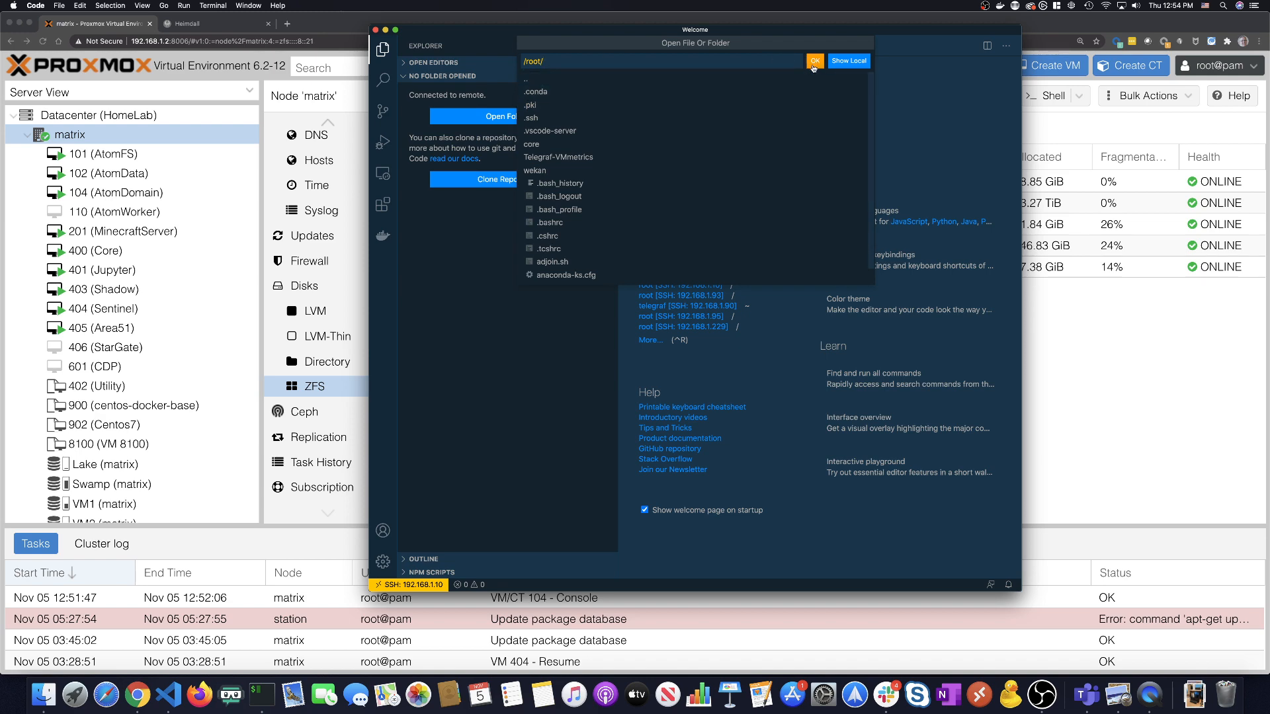
pyautogui.click(813, 61)
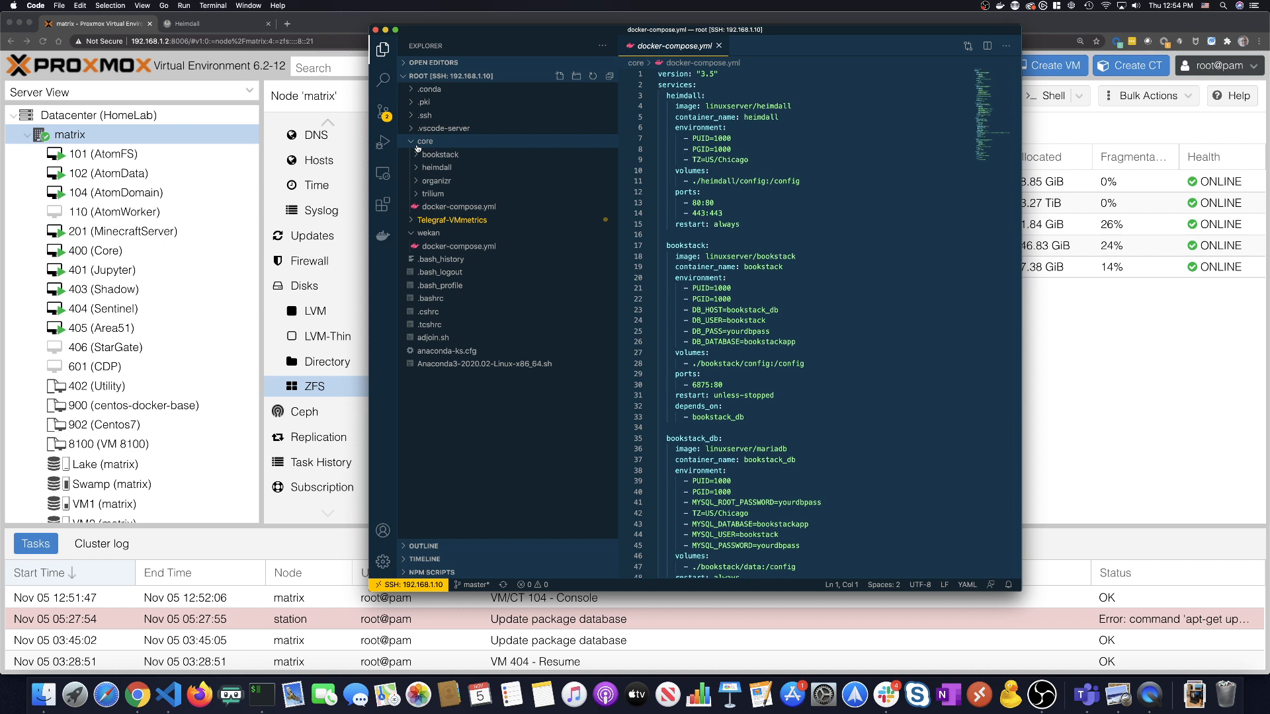
# Step: Scroll through core's docker-compose.yml services, then switch to wekan's docker-compose.yml
pyautogui.click(461, 206)
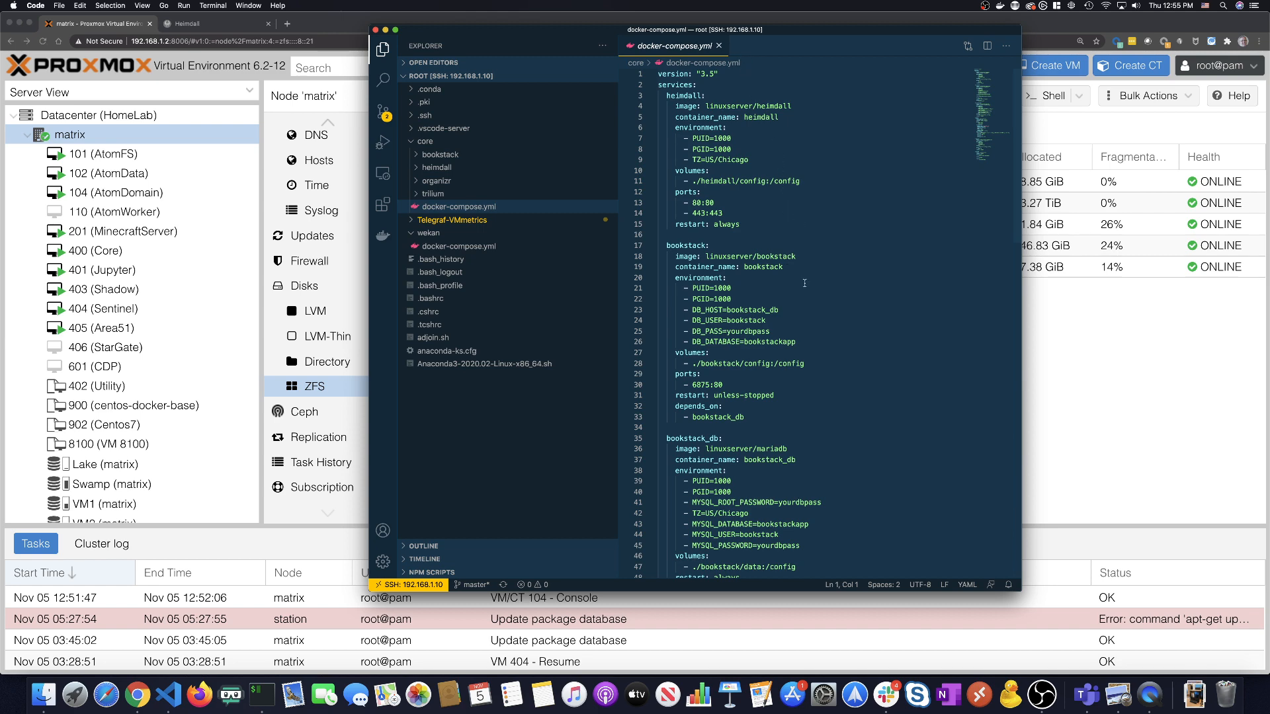
pyautogui.scroll(-3)
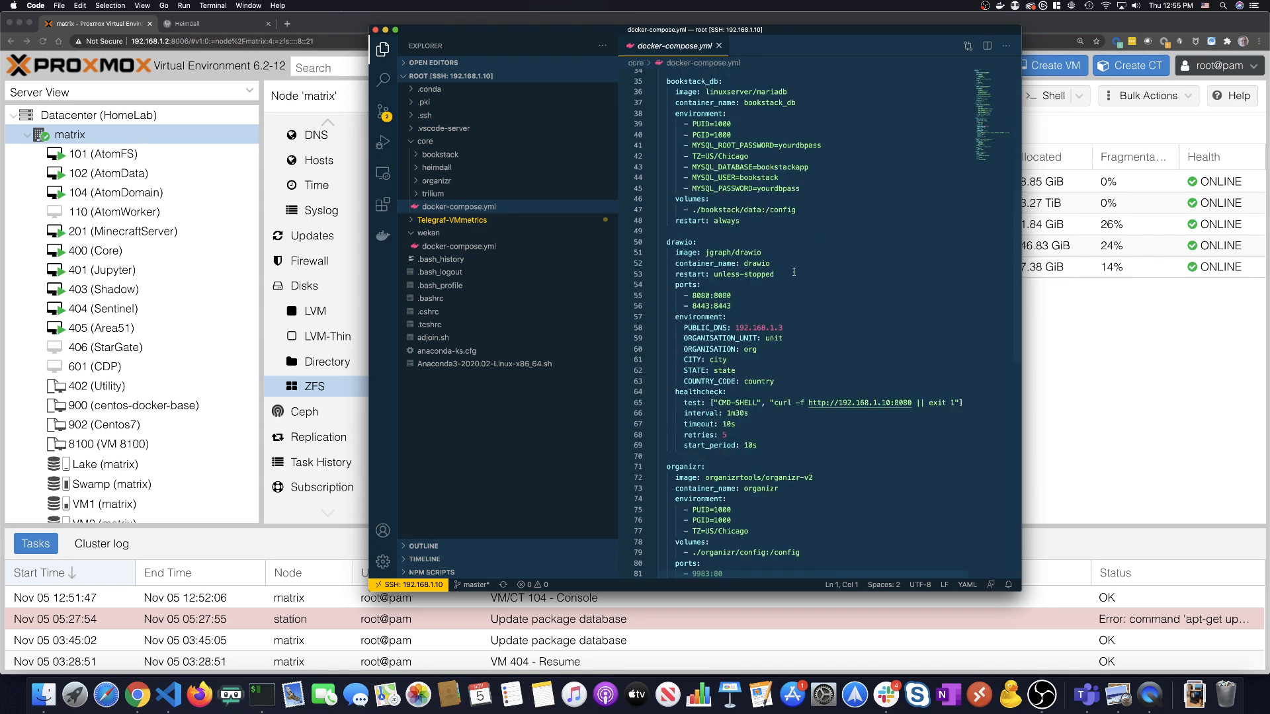
pyautogui.scroll(-3)
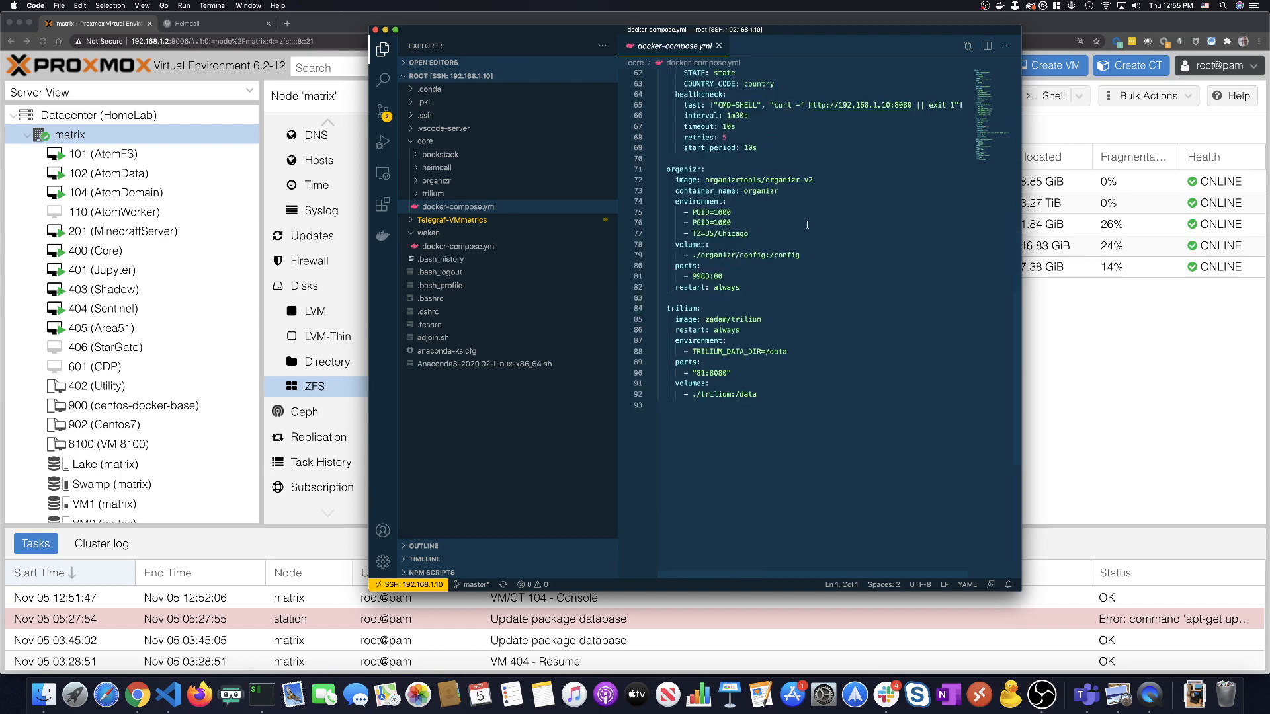
pyautogui.scroll(3)
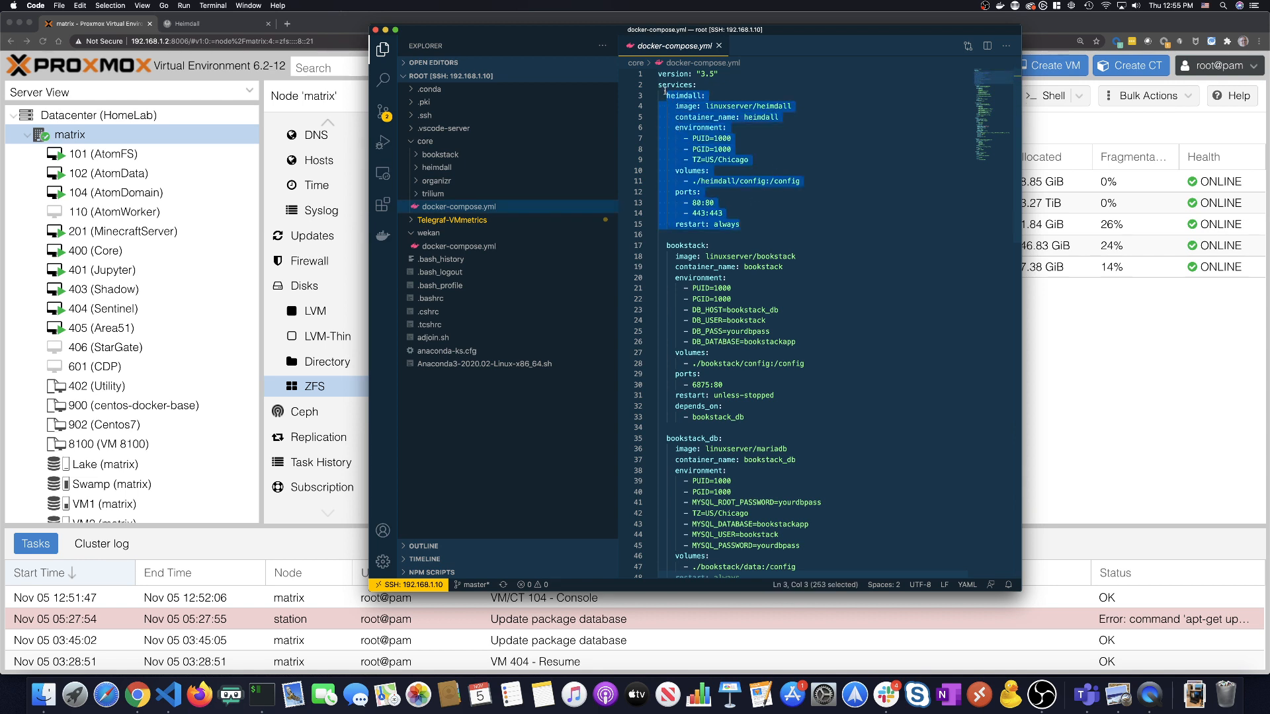
pyautogui.click(459, 246)
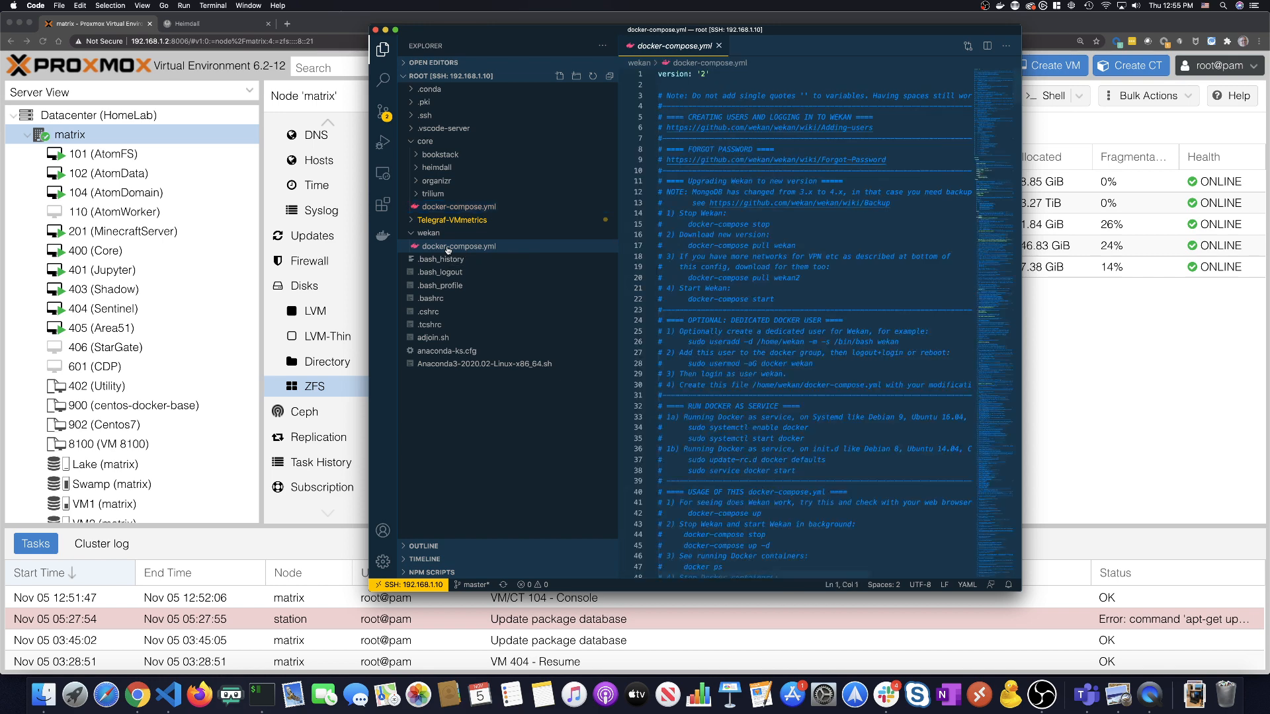
# Step: Scroll down wekan's compose file to its wekan-db MongoDB and wekan-app services
pyautogui.scroll(-3)
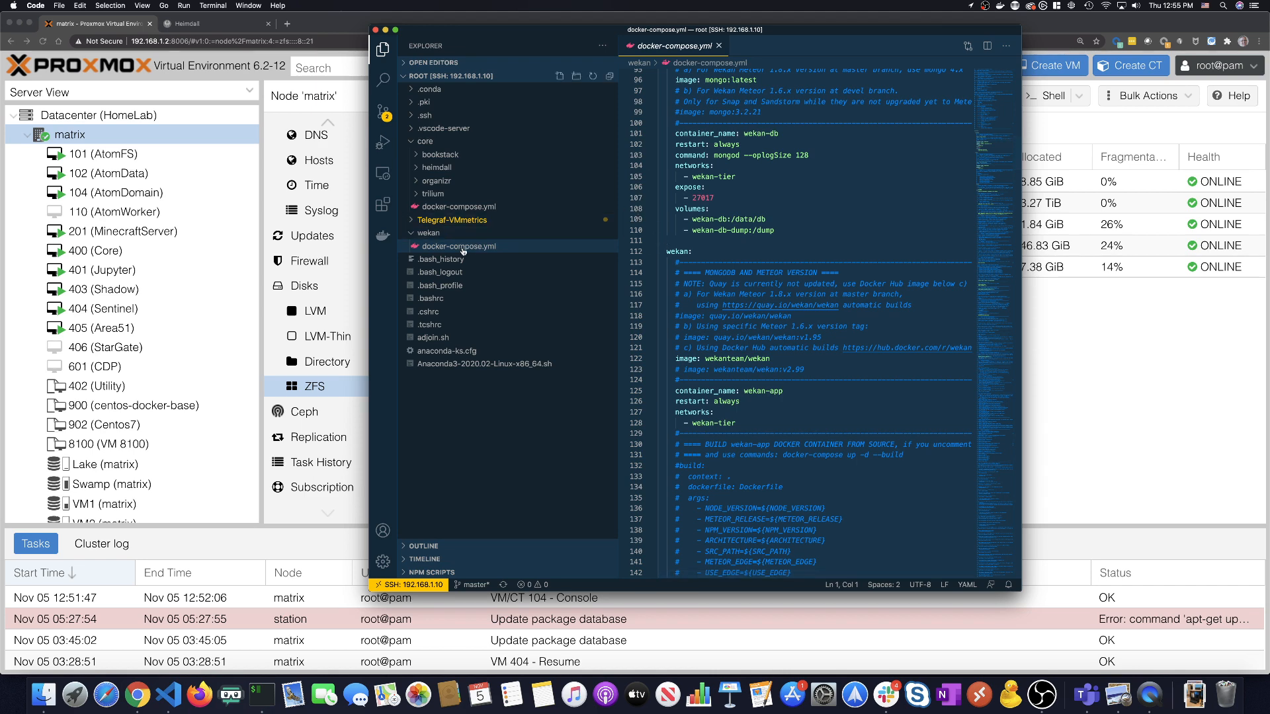
pyautogui.moveTo(459, 246)
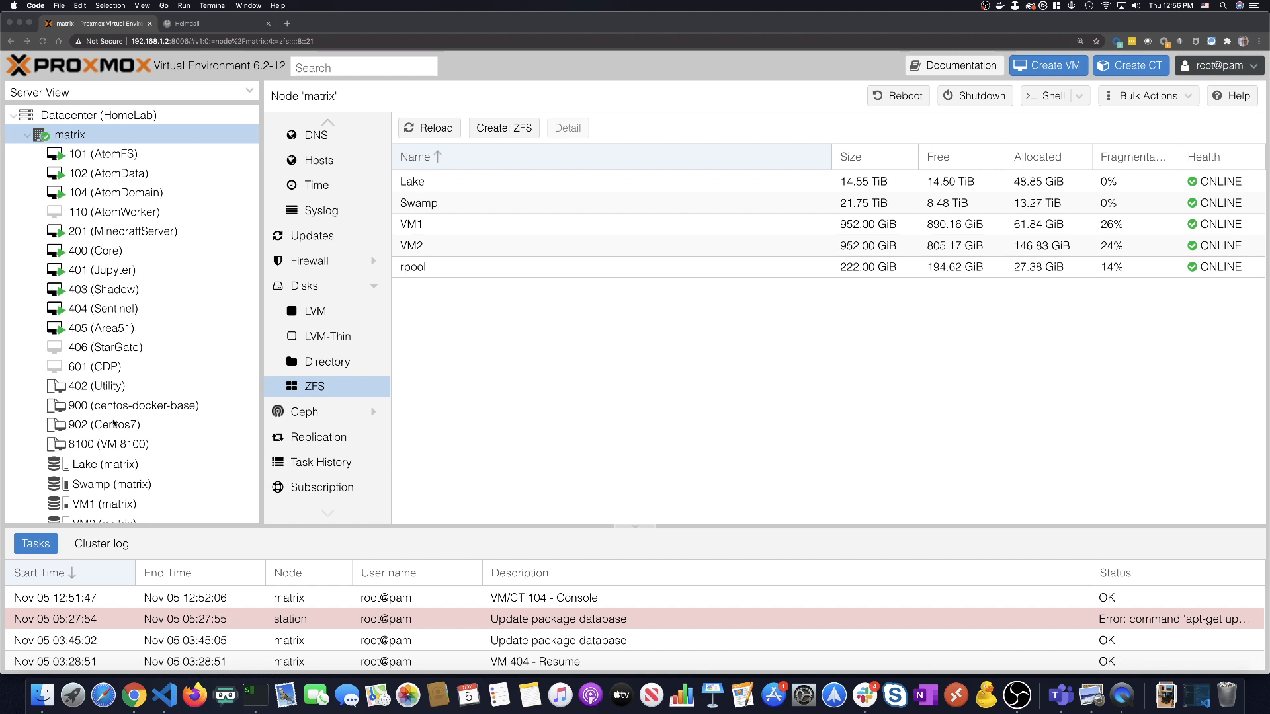
pyautogui.moveTo(84, 454)
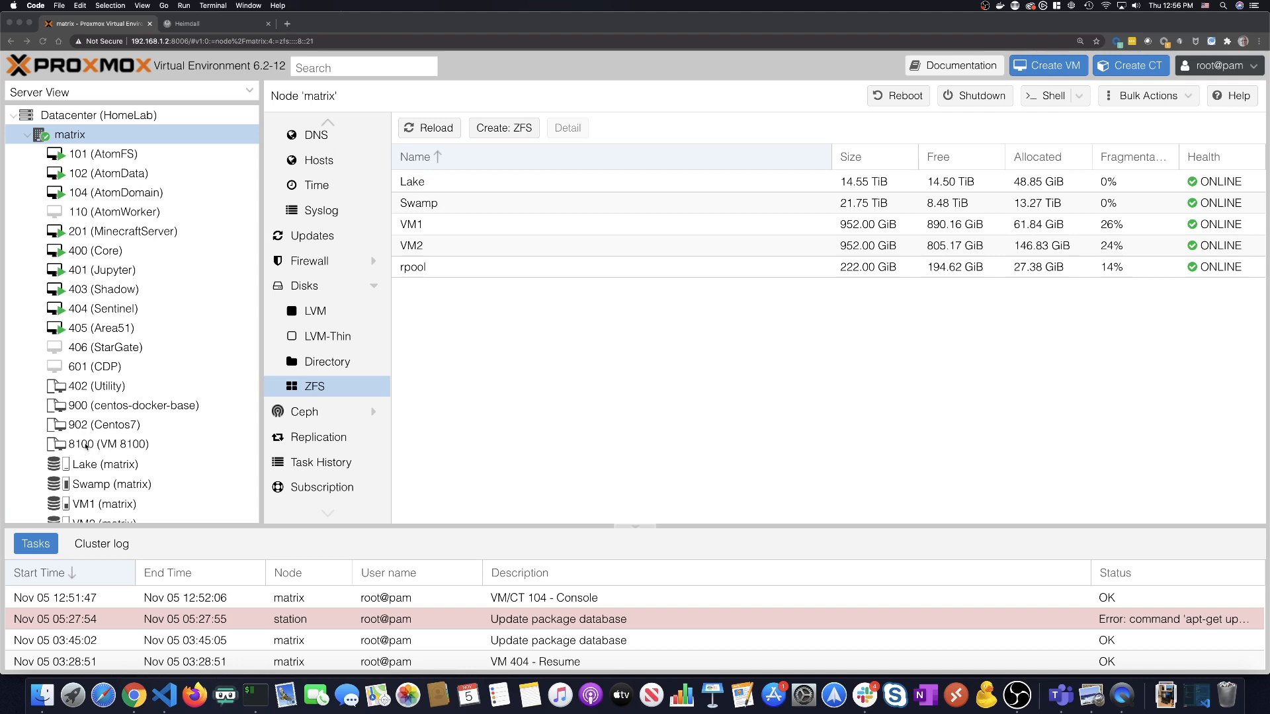
# Step: Bring up the Clone dialog for template 902 (Centos7) from the Server View tree
pyautogui.click(110, 424)
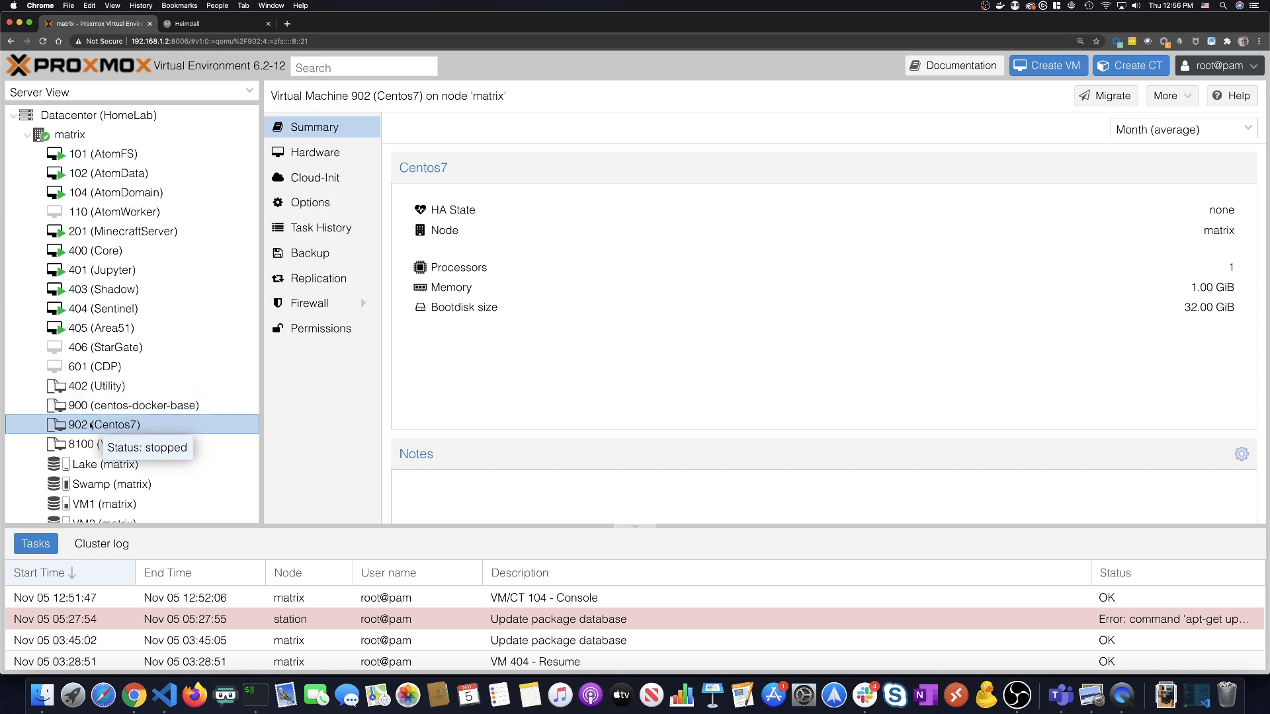
pyautogui.rightClick(102, 424)
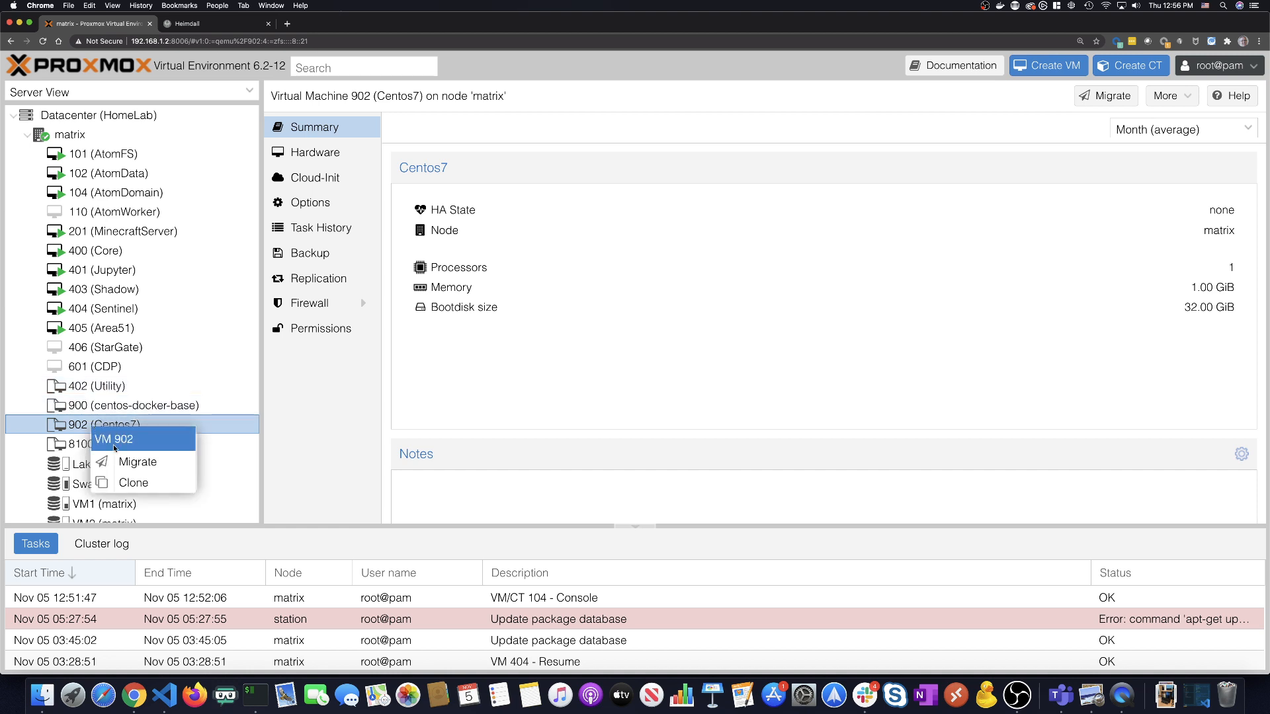
pyautogui.click(132, 483)
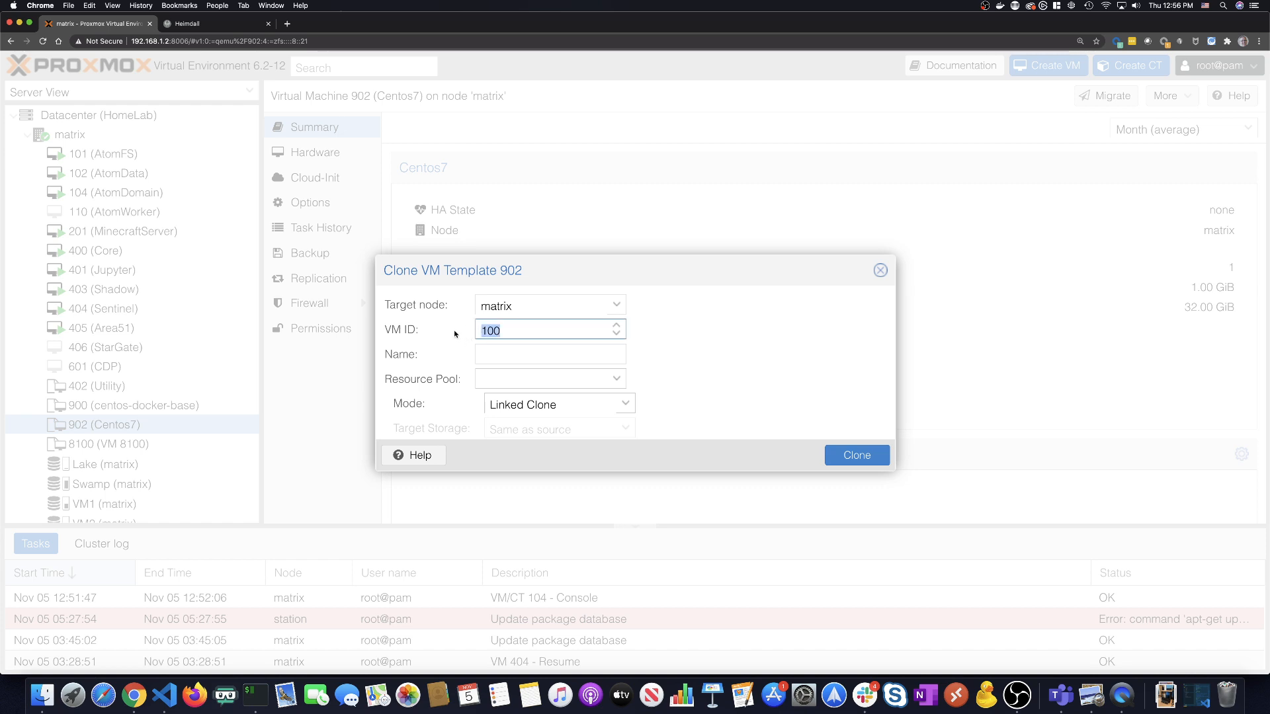
# Step: Clone template 902 as VM ID 501 named Demo in Linked Clone mode on node matrix
pyautogui.write('501')
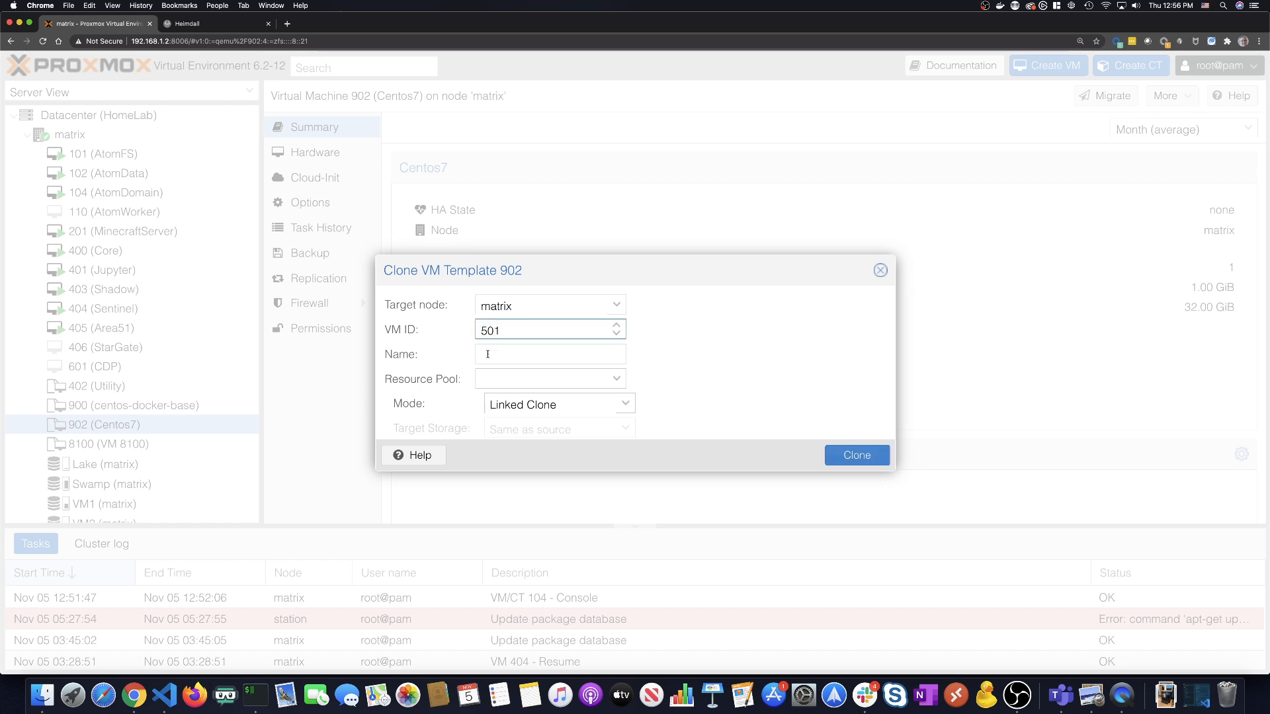
pyautogui.write('Demo')
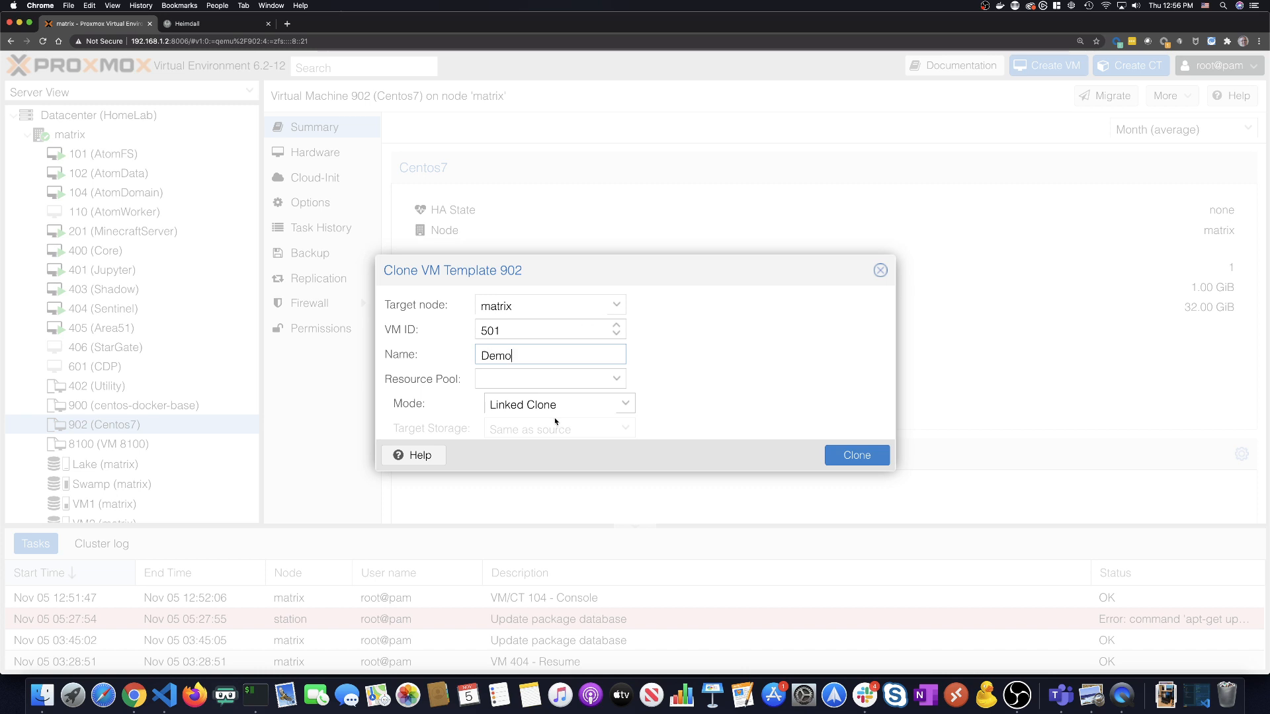
pyautogui.click(558, 405)
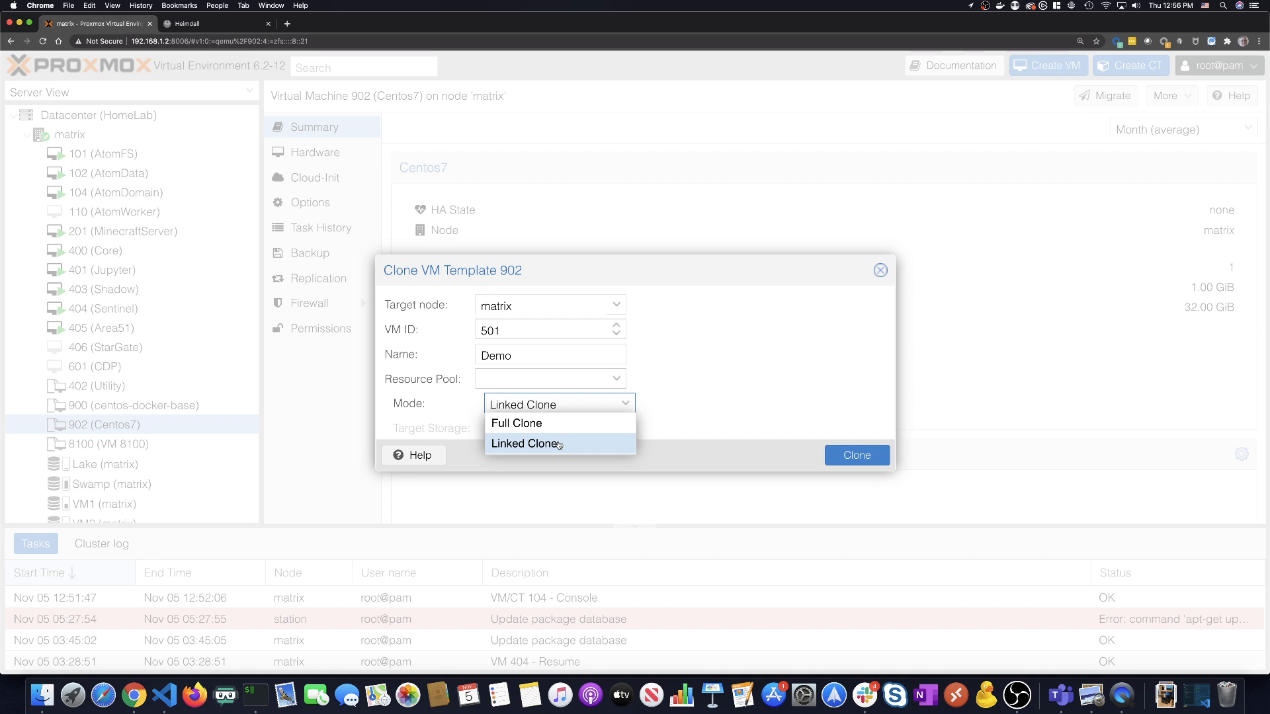
pyautogui.click(526, 443)
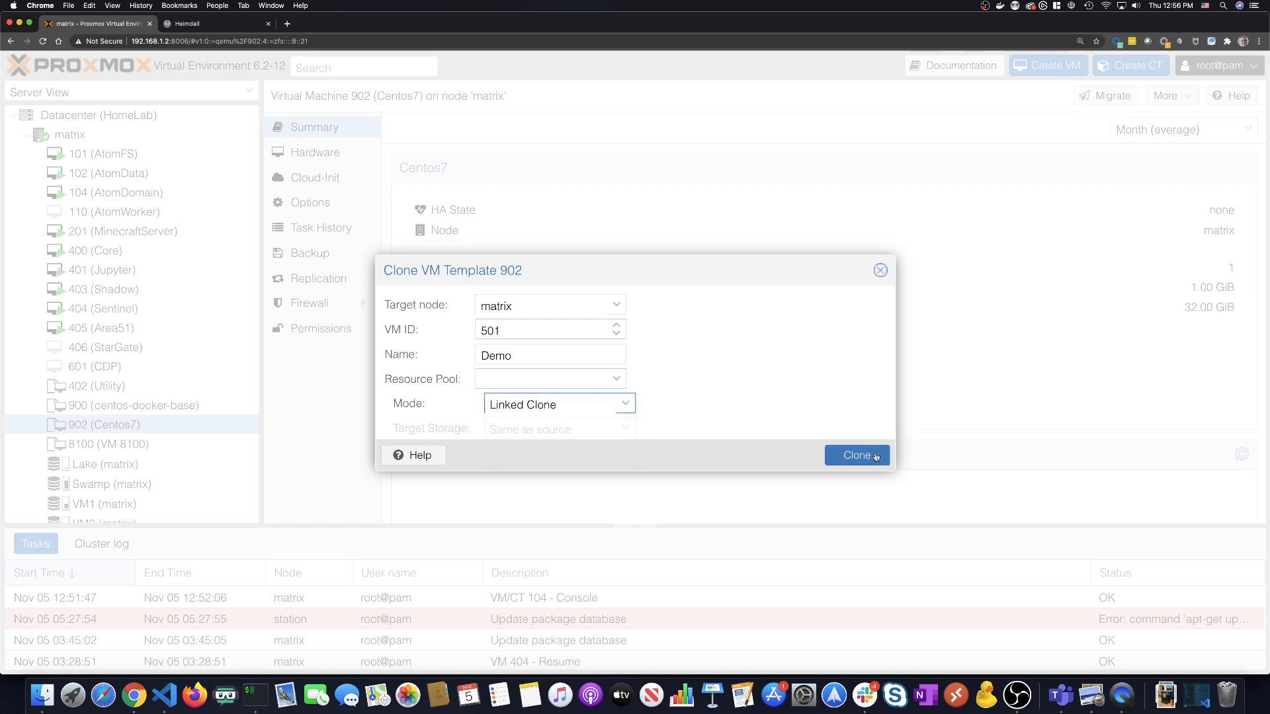
pyautogui.click(857, 454)
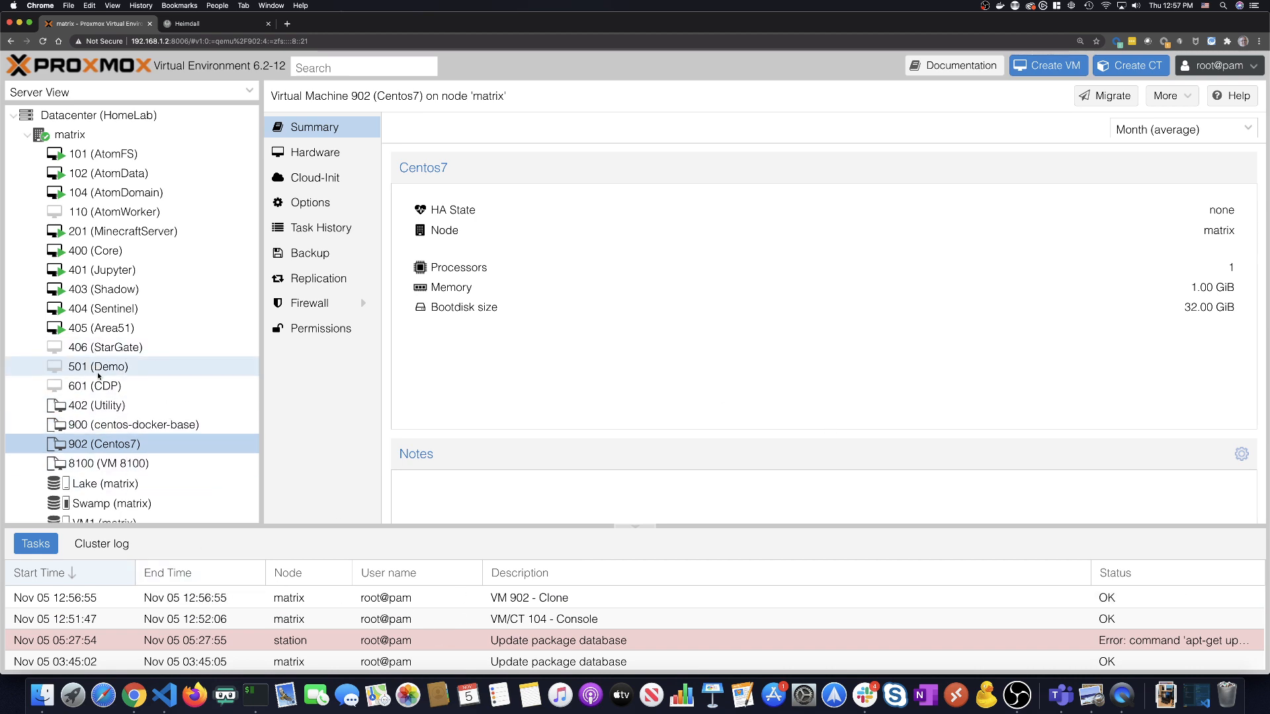
# Step: Start VM 501 (Demo) from its tree context menu and view its console
pyautogui.click(98, 367)
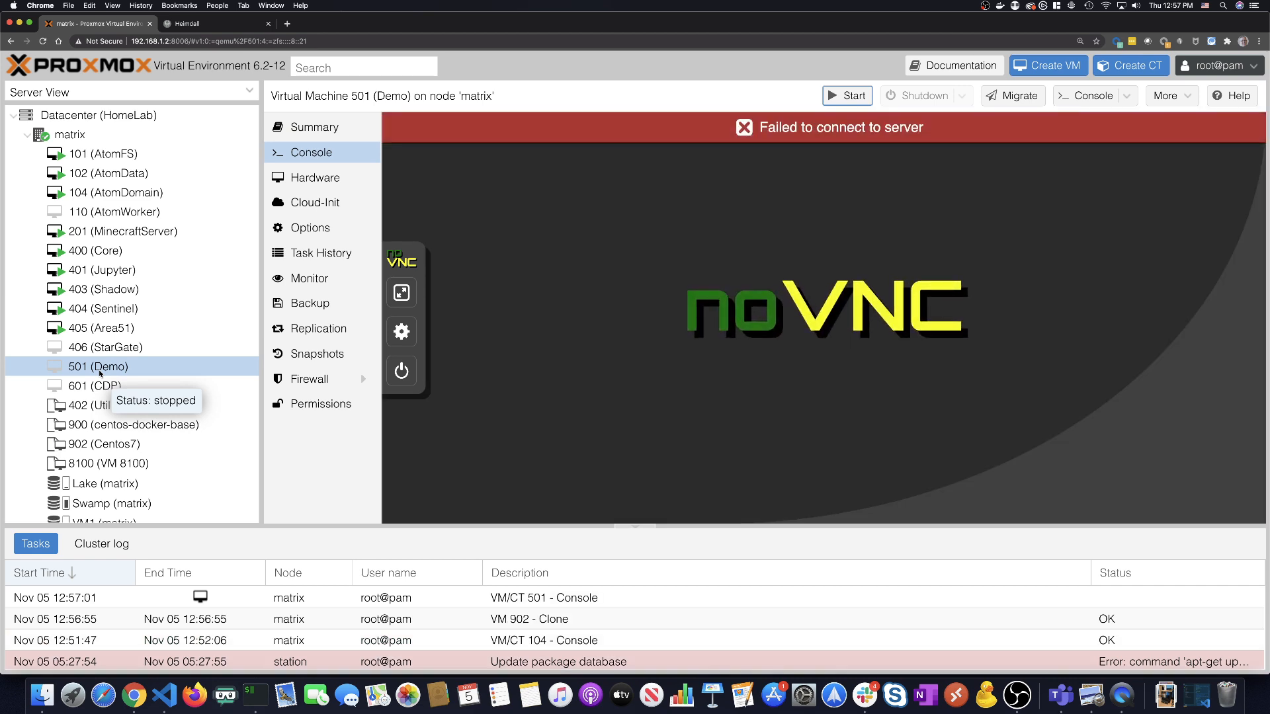
pyautogui.rightClick(97, 367)
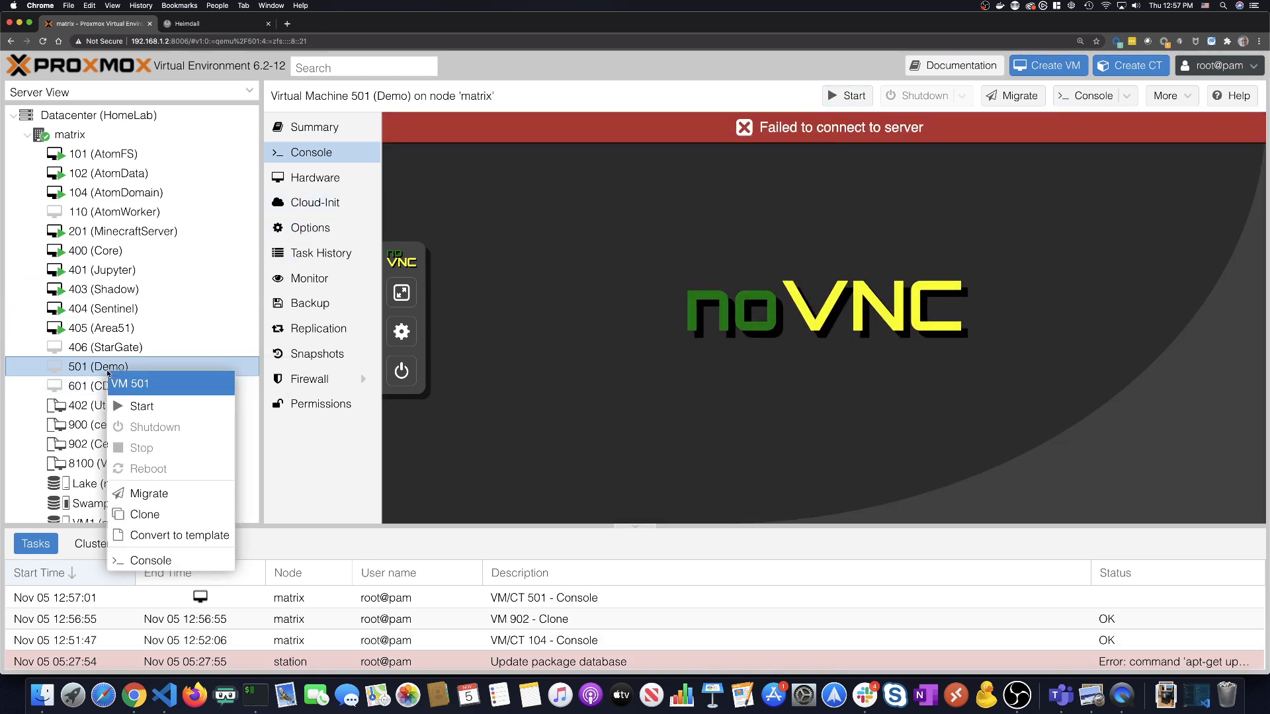
pyautogui.click(154, 560)
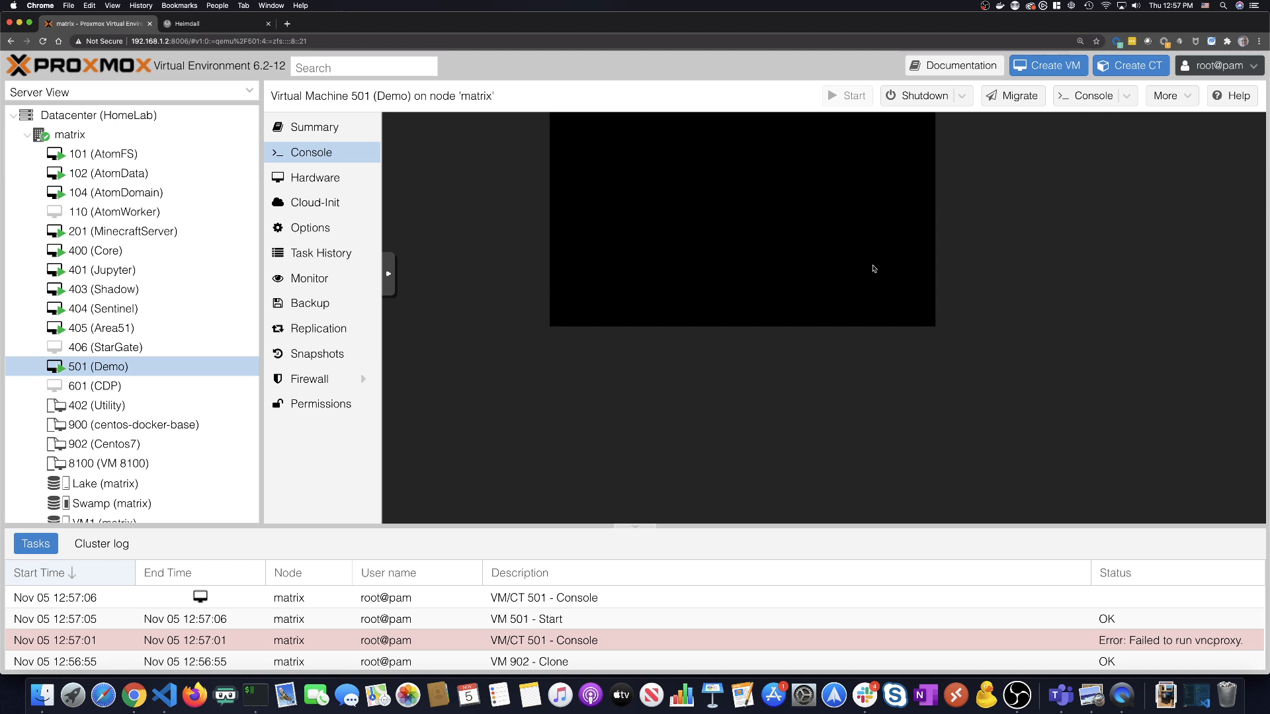
pyautogui.moveTo(857, 258)
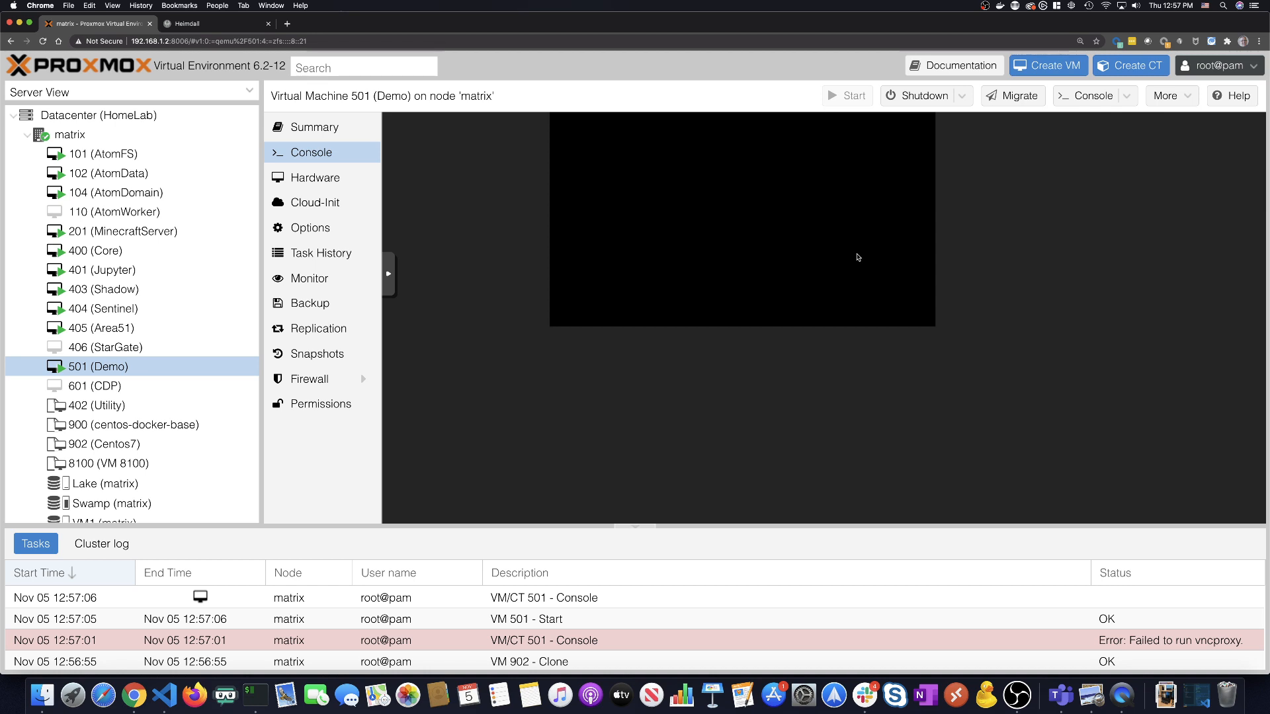